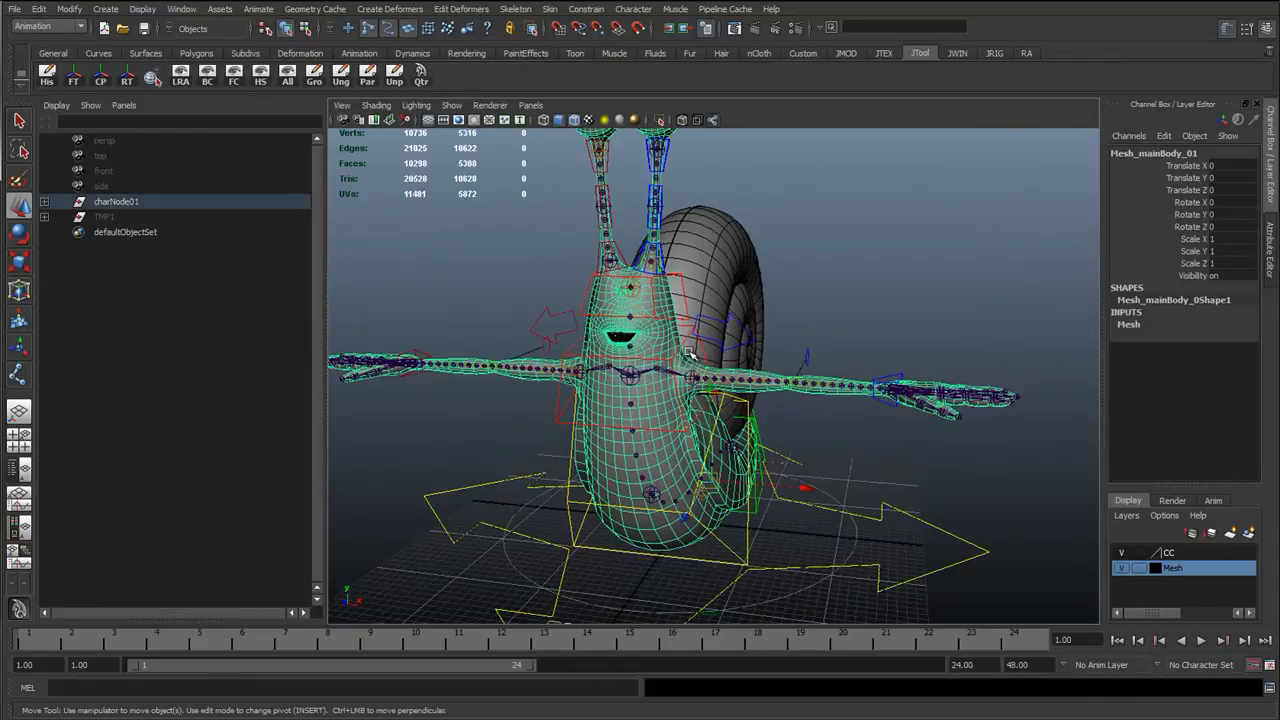
Change the viewport Show options so only the snail mesh is displayed
left_click(903, 27)
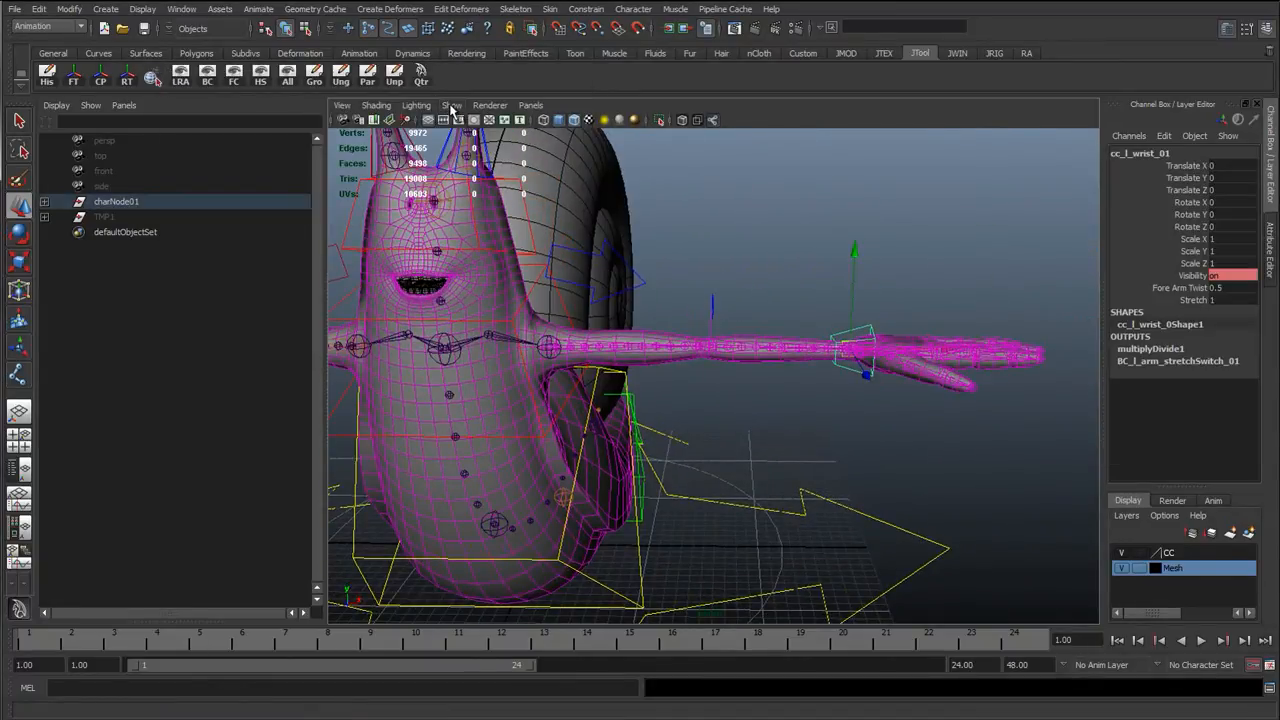
left_click(451, 105)
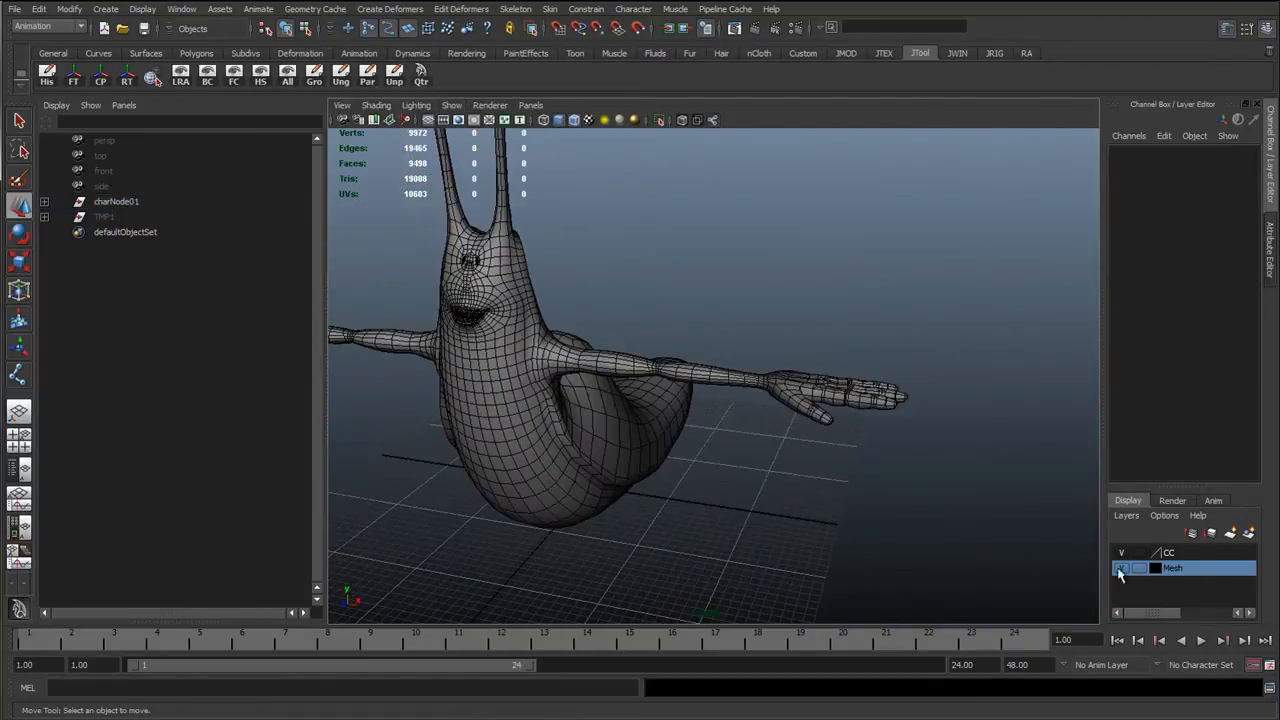
Set the Mesh layer to Reference, then drag cc_l_wrist_01 to stretch and bend the arm
left_click(451, 105)
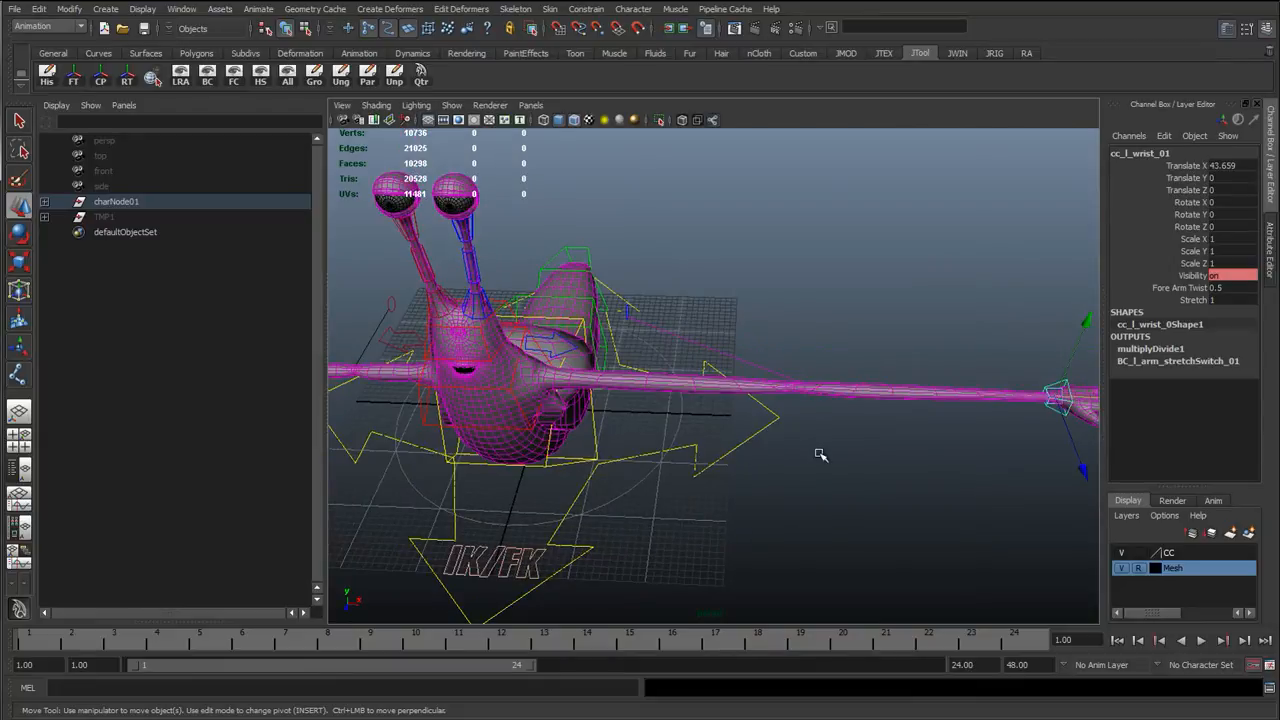
left_click_drag(1060, 400, 1010, 290)
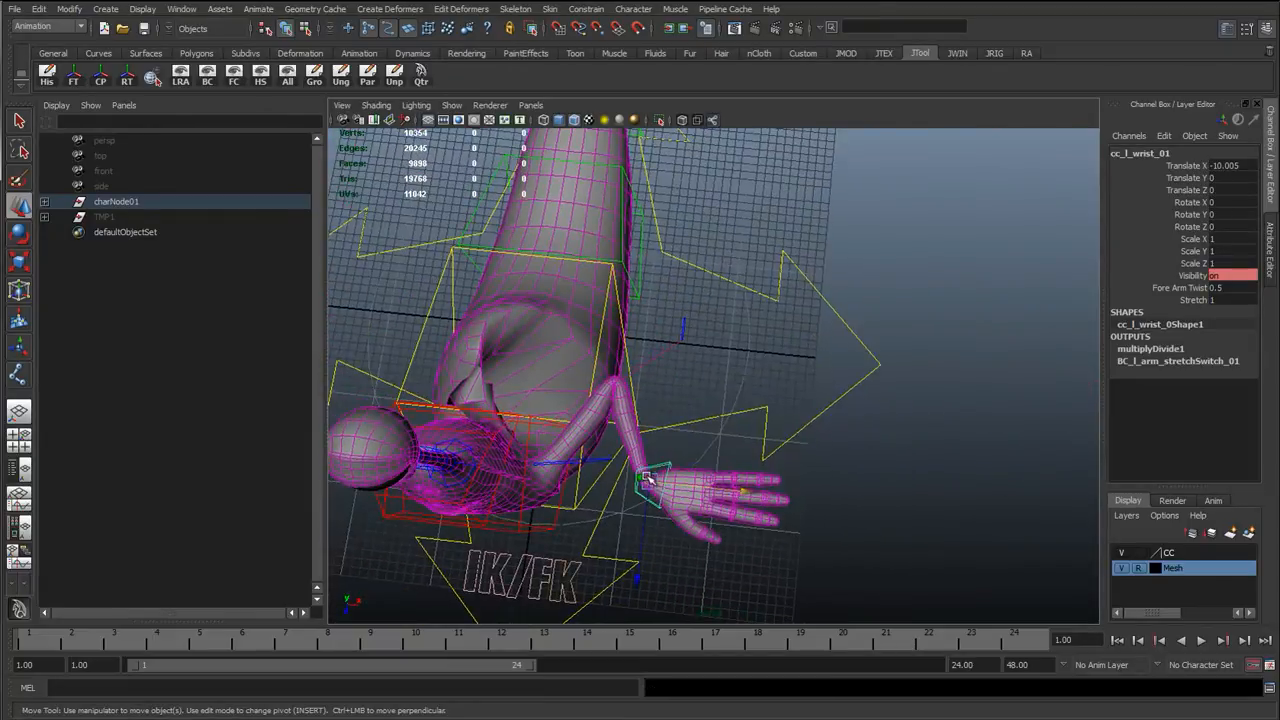
left_click_drag(645, 485, 575, 565)
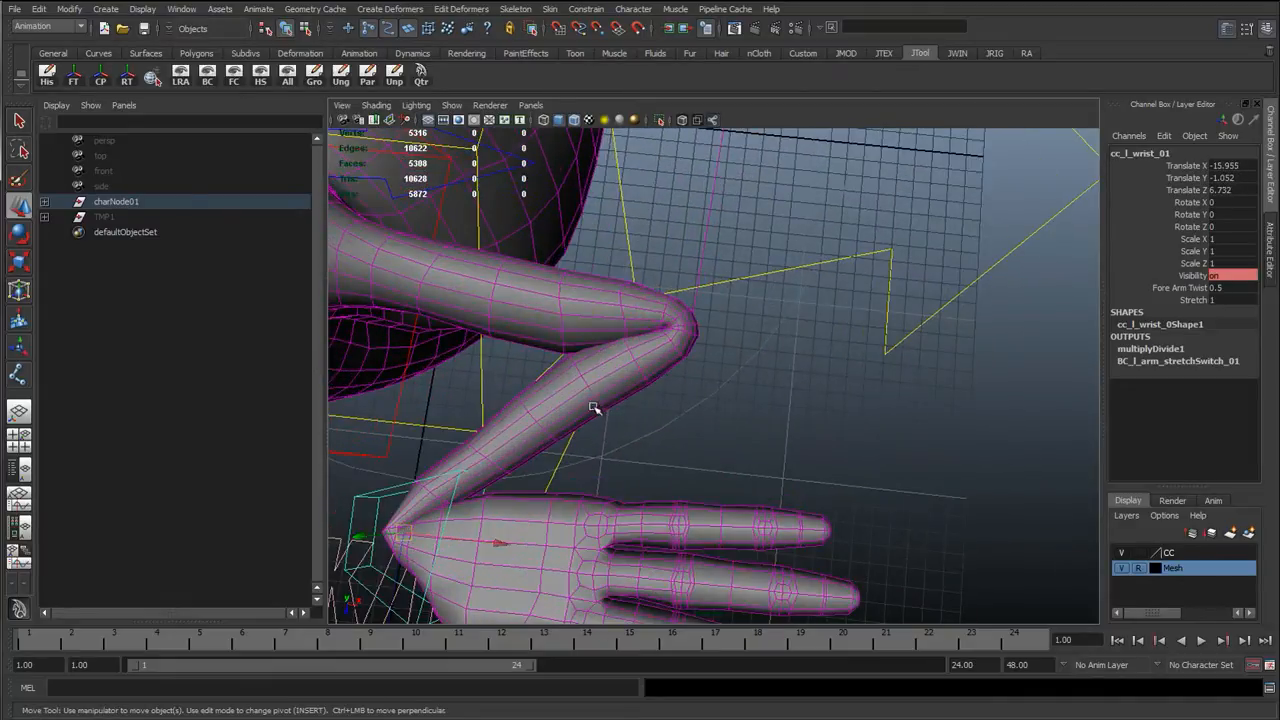
left_click_drag(595, 408, 597, 473)
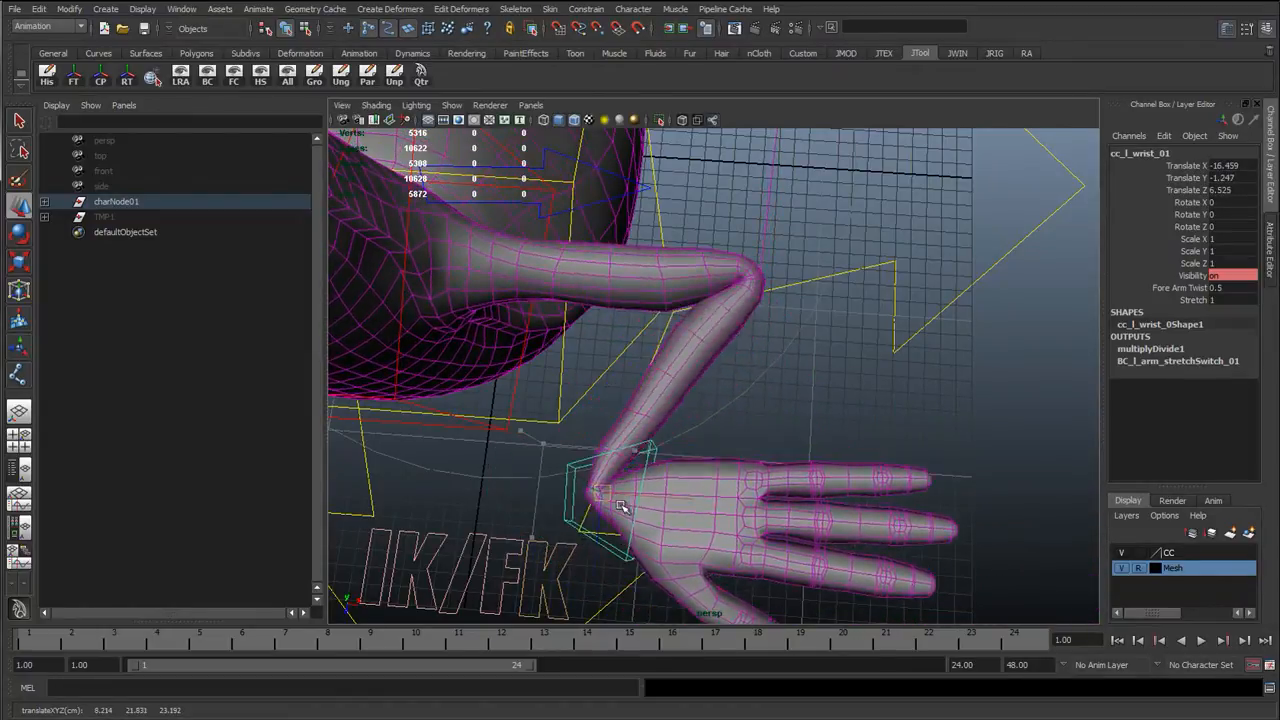
left_click_drag(600, 490, 570, 500)
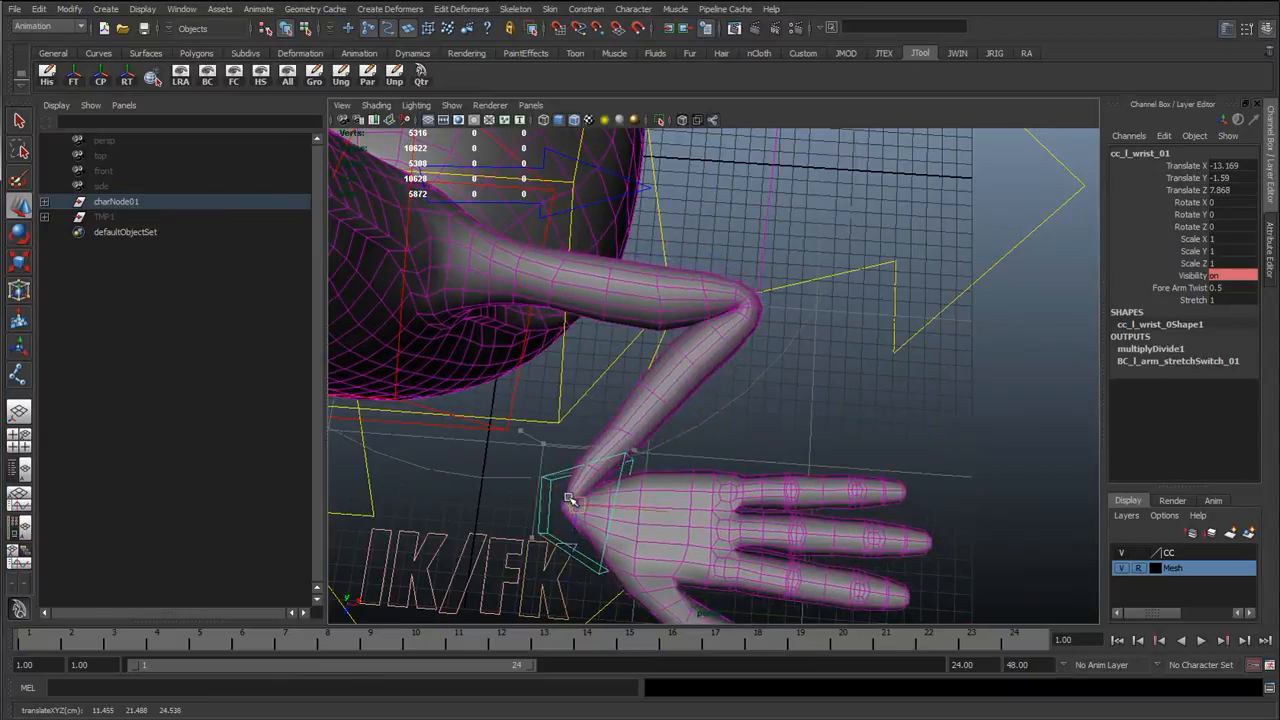
left_click_drag(570, 500, 615, 490)
type("0")
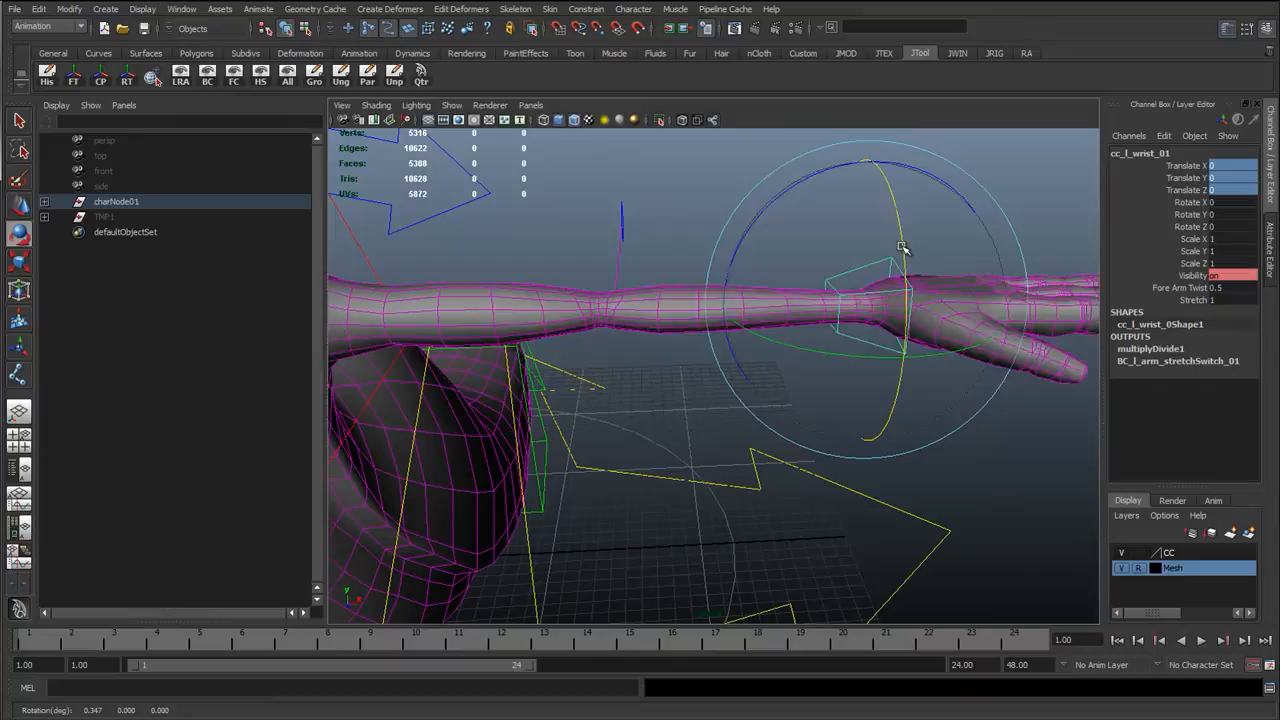
Twist cc_l_wrist_01 on X, inspect the forearm twist, and toggle the Mesh layer's reference
left_click_drag(900, 250, 760, 290)
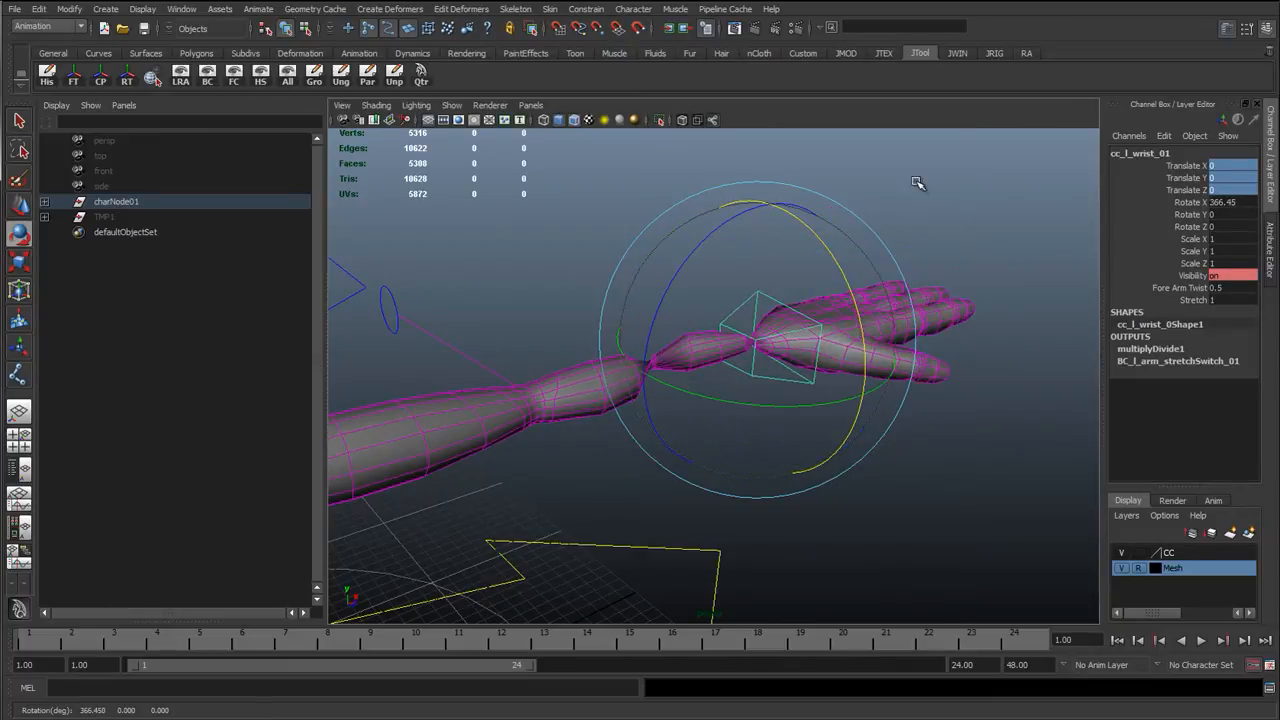
left_click_drag(918, 182, 620, 290)
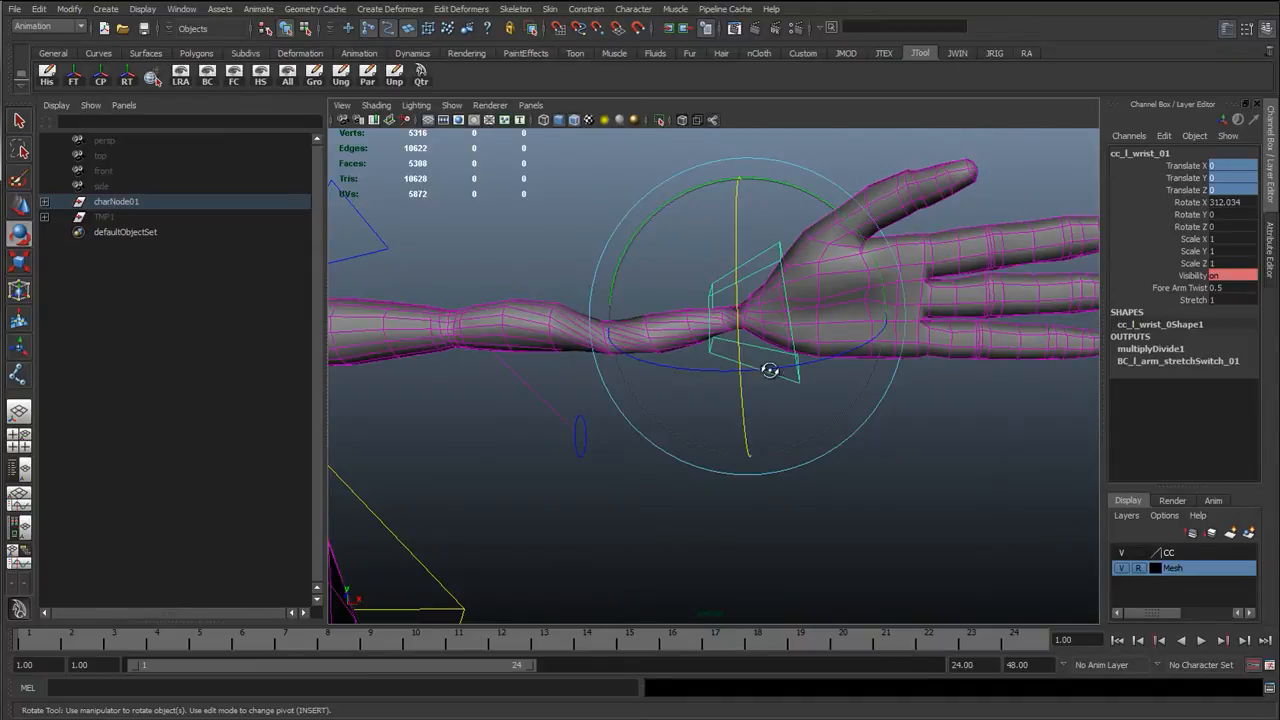
left_click_drag(770, 370, 600, 327)
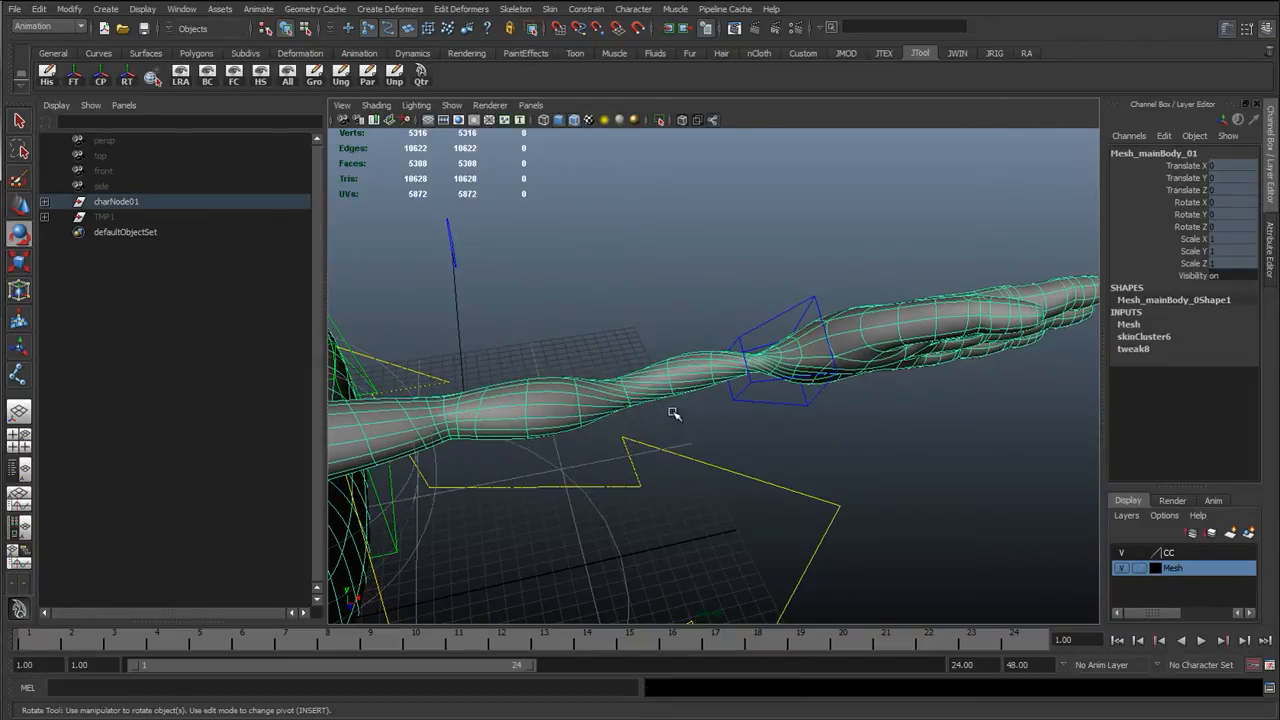
left_click_drag(675, 413, 611, 454)
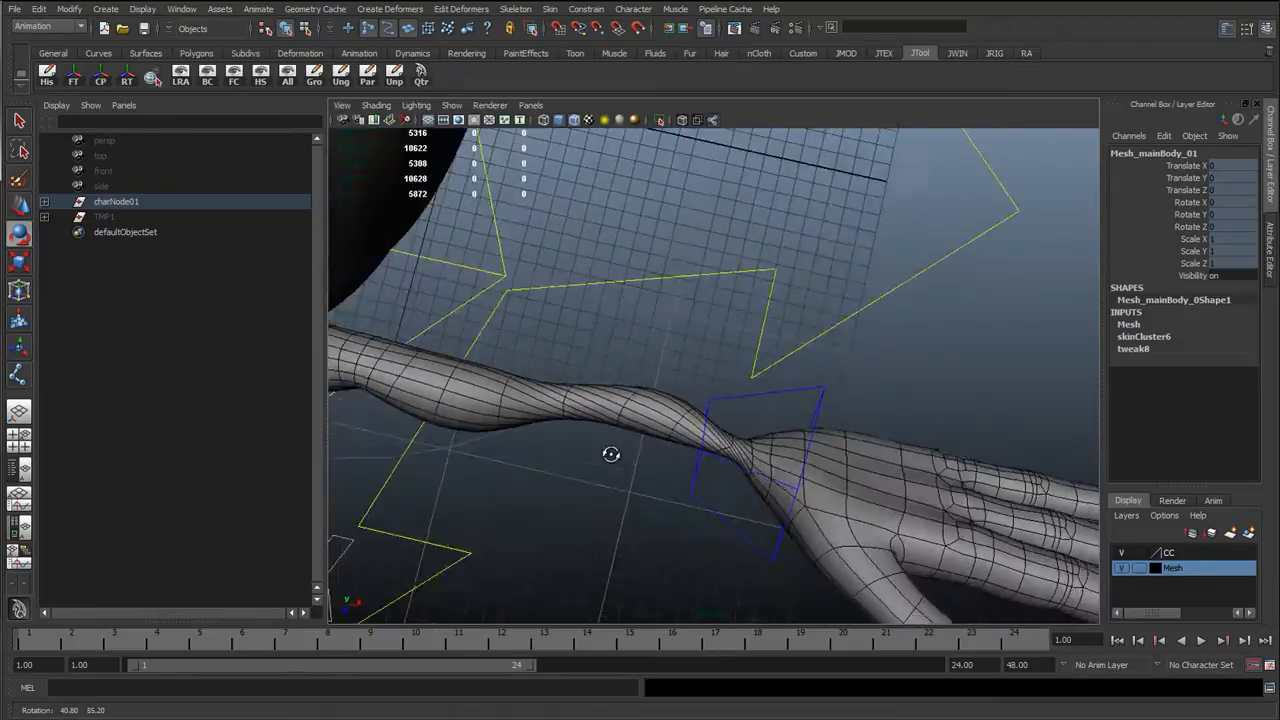
left_click_drag(611, 454, 540, 391)
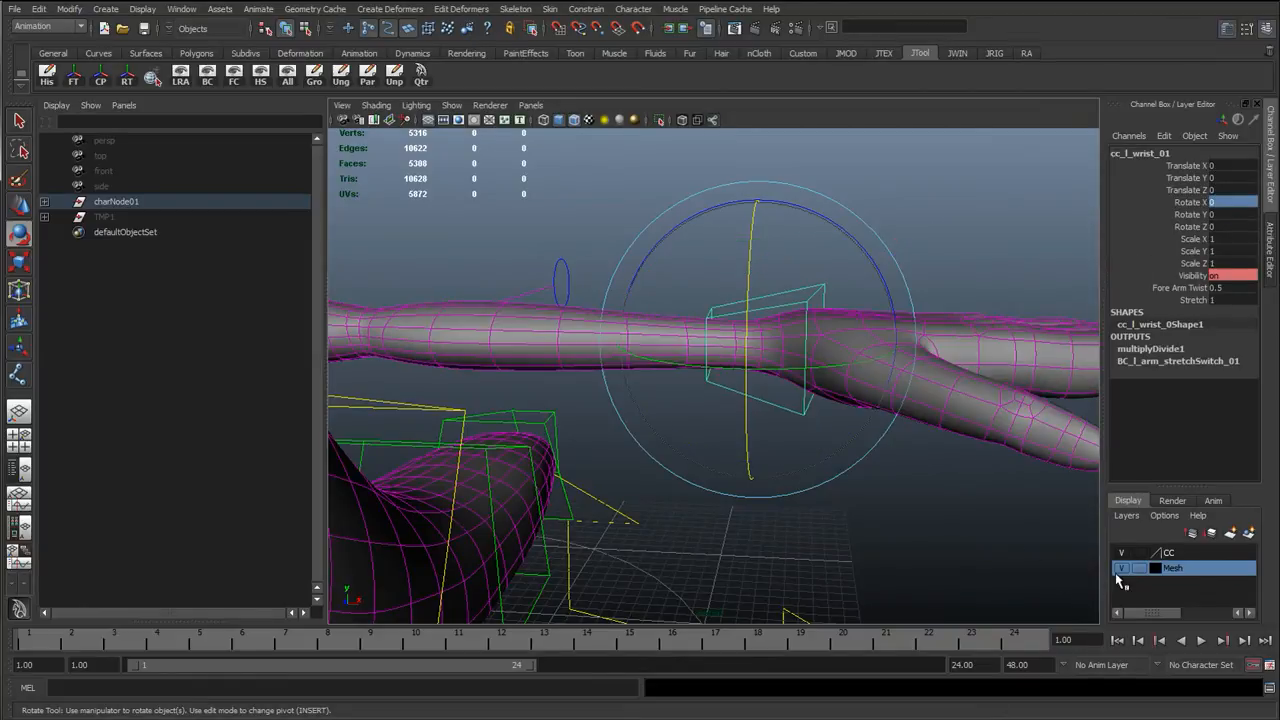
left_click(1140, 568)
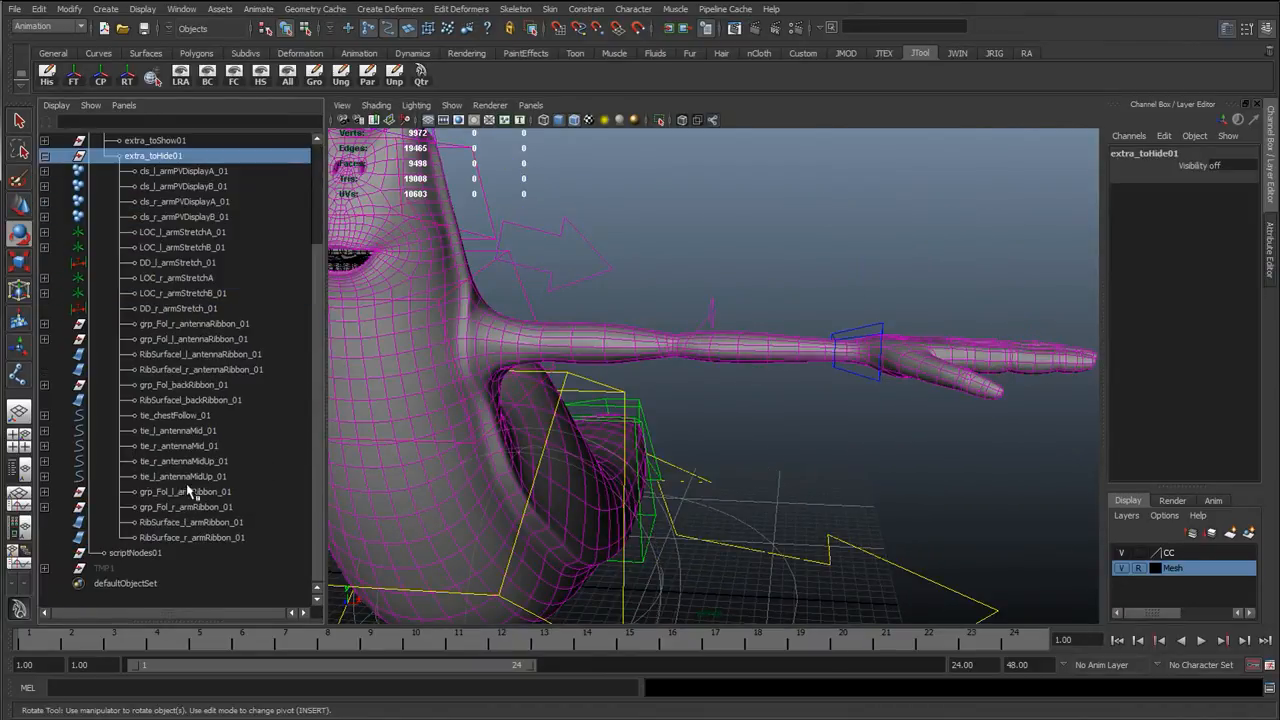
Unparent RibSurface_l_armRibbon_01 and RibSurface_r_armRibbon_01 from extra_toHide01 to world
left_click(190, 522)
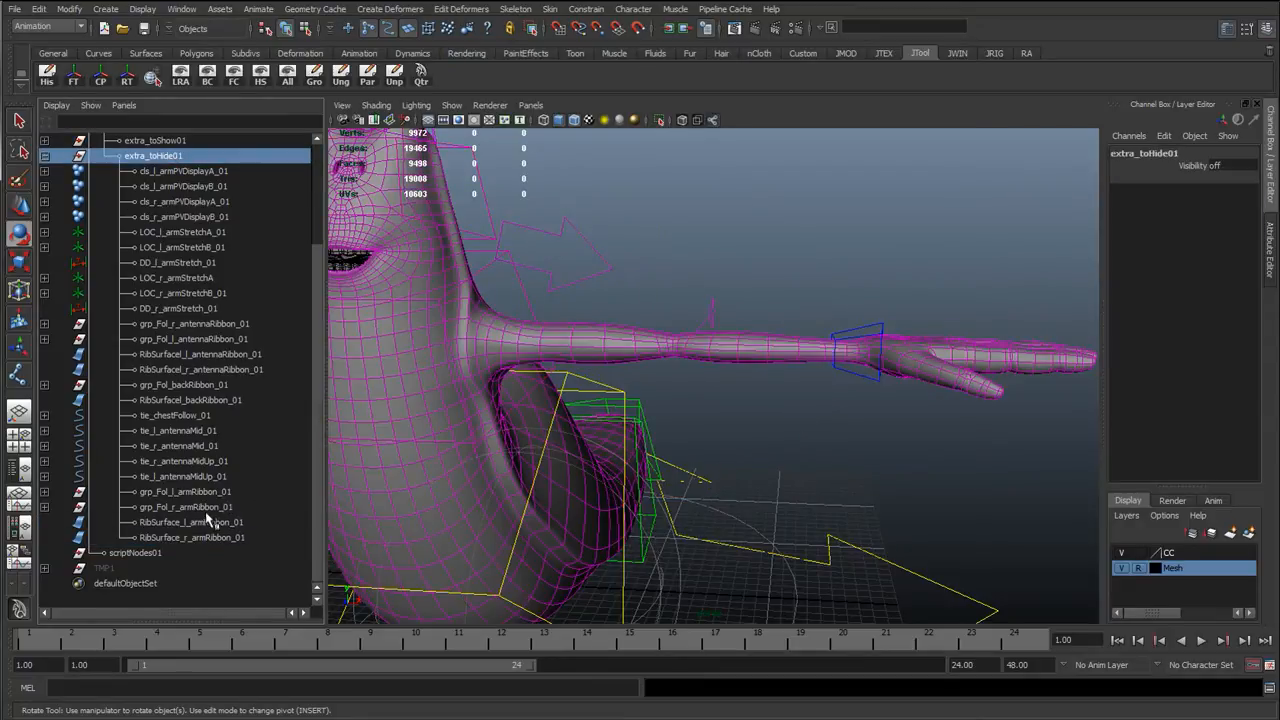
left_click(191, 537)
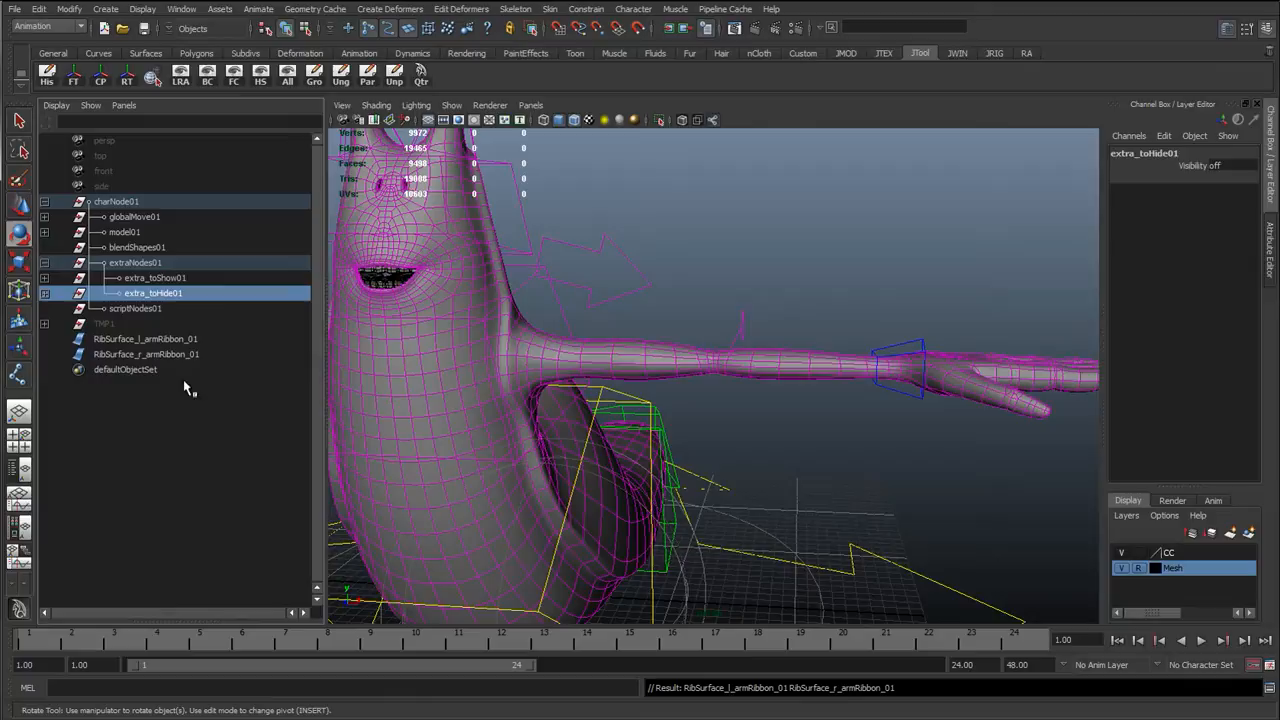
left_click(145, 338)
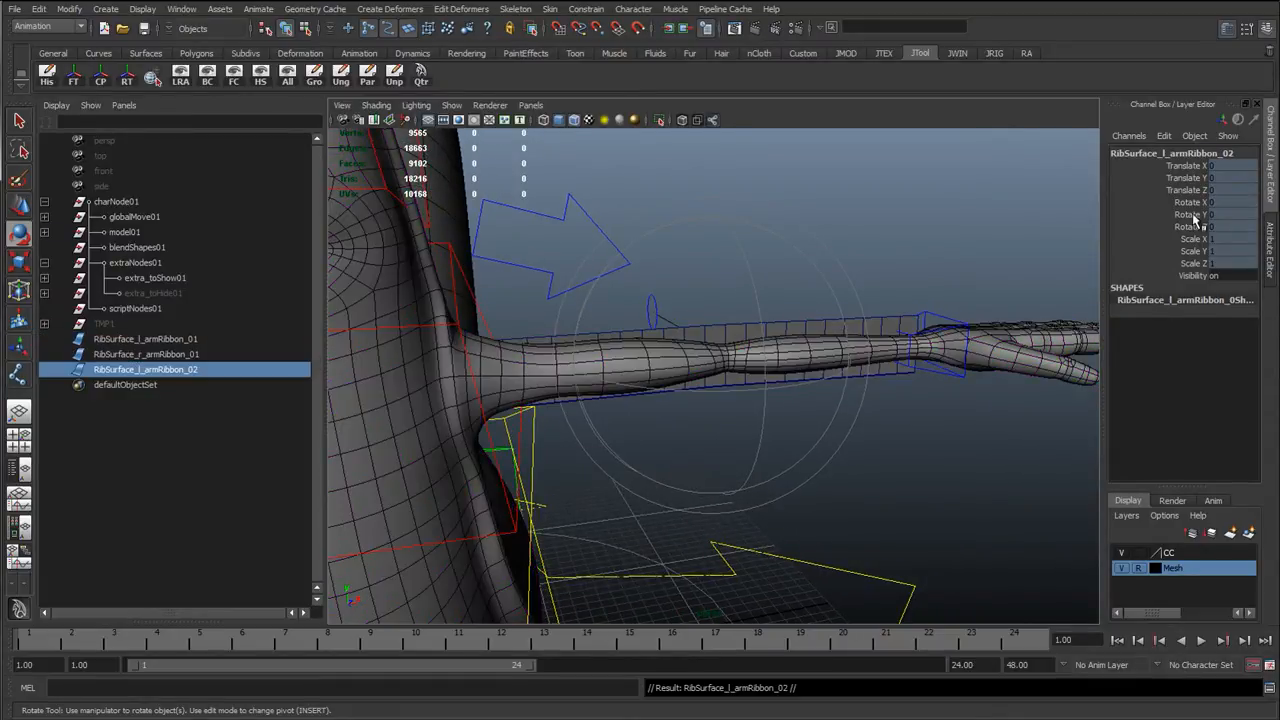
Apply a Blend Shape from the upper ribbon copy onto the left arm ribbon
right_click(1185, 190)
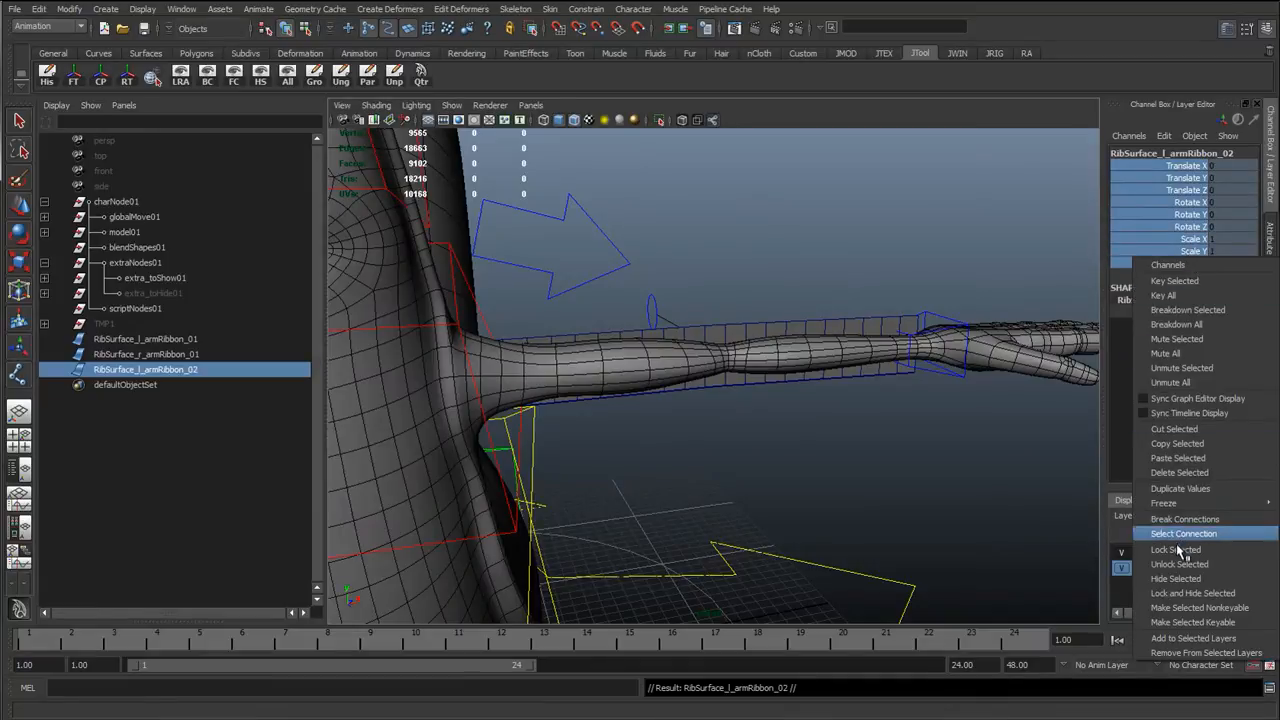
left_click(1183, 533)
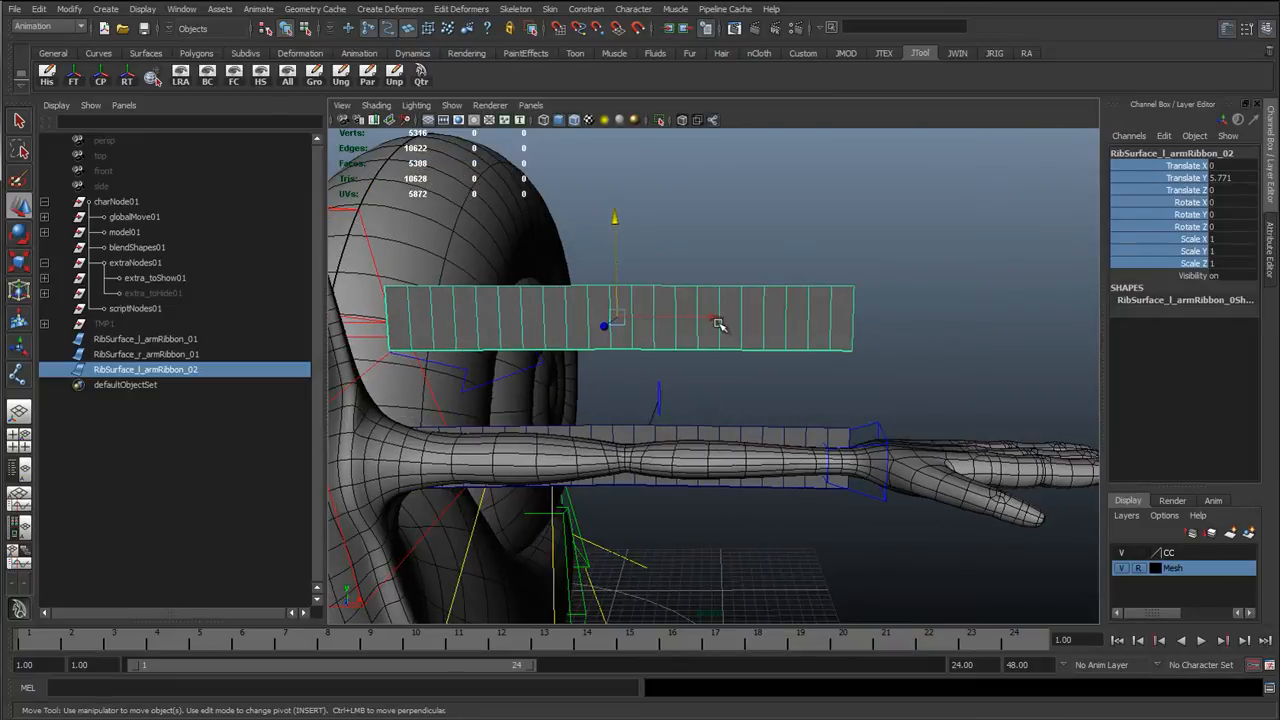
left_click(145, 338)
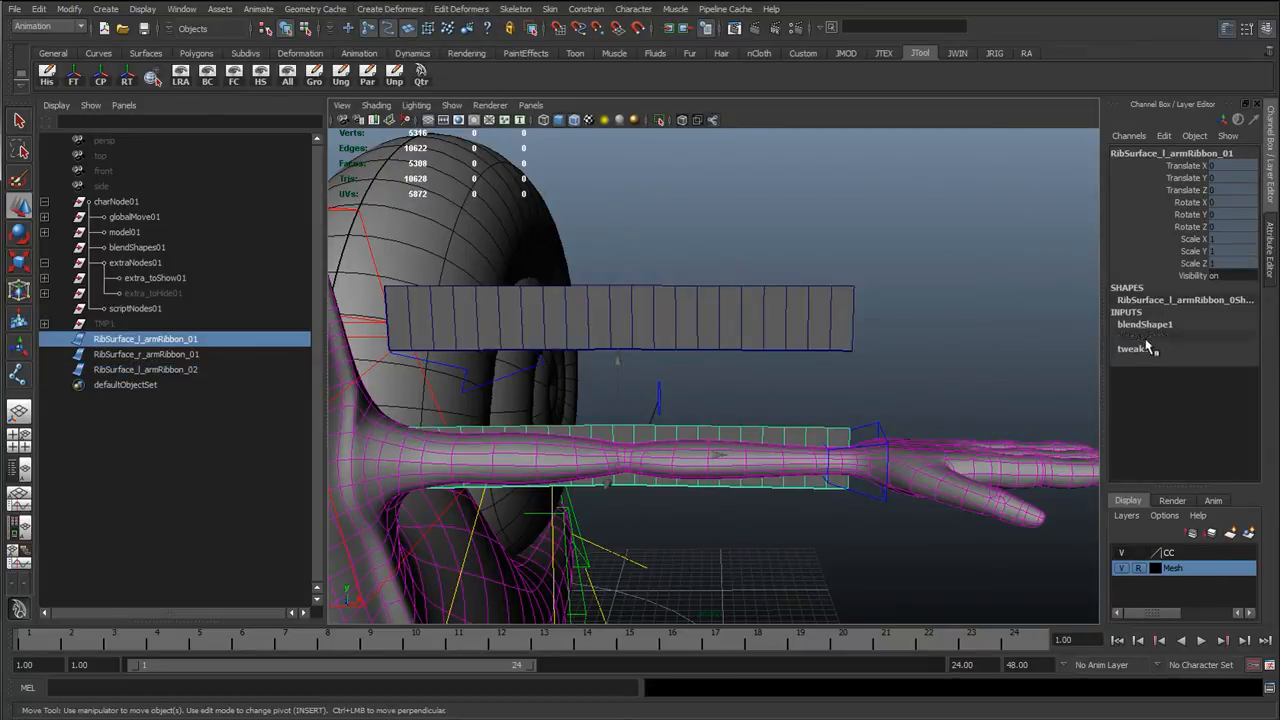
left_click(1144, 336)
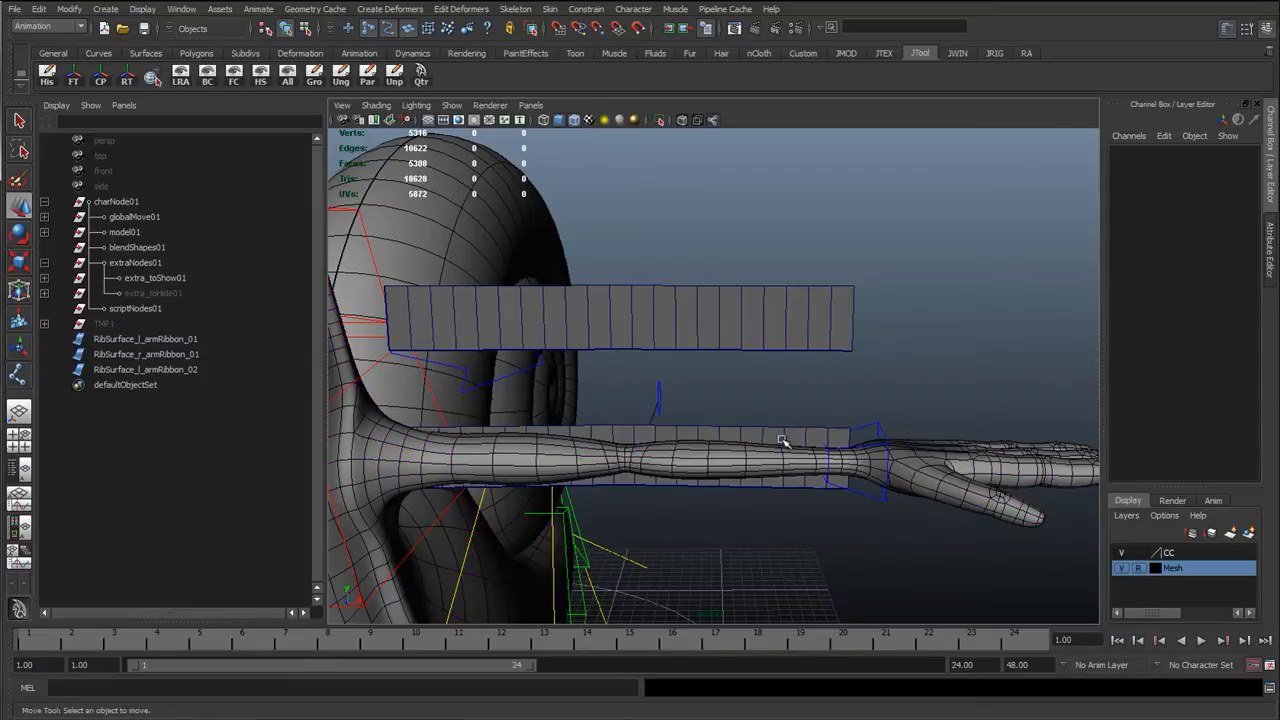
right_click(785, 440)
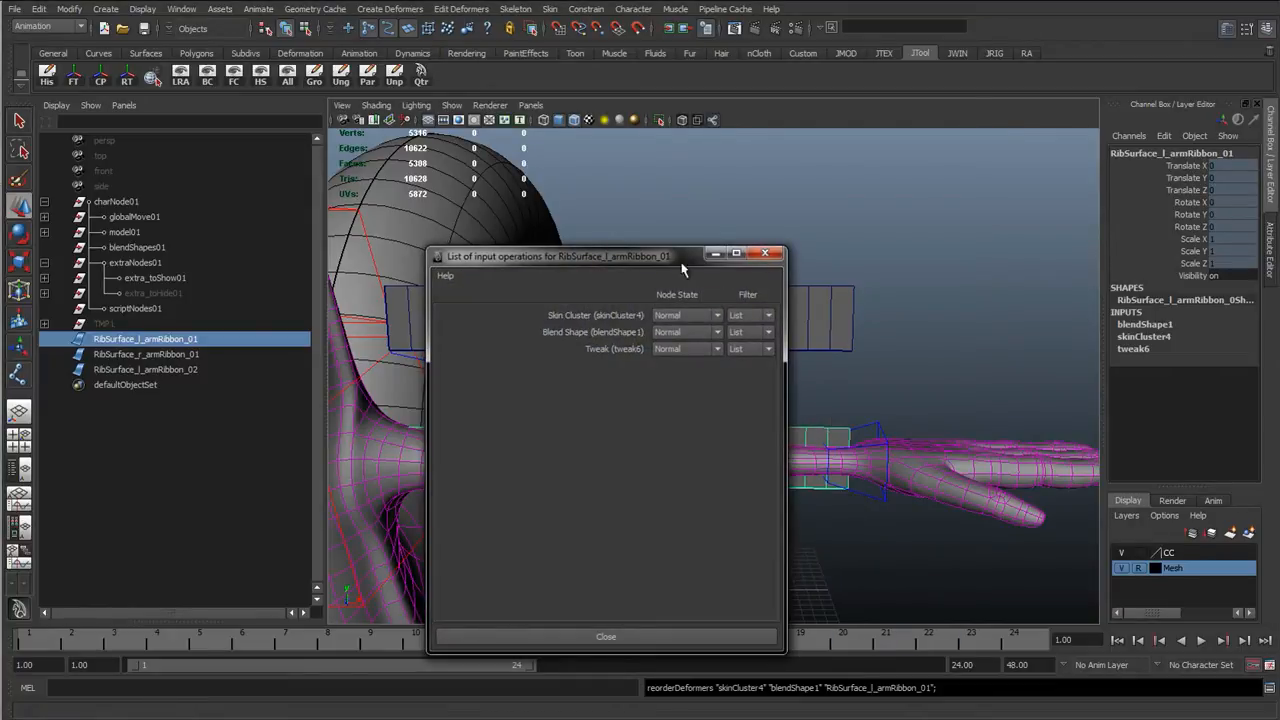
Reorder Blend Shape below Skin Cluster, then move cc_l_wrist_01 to test the arm bend
left_click(605, 636)
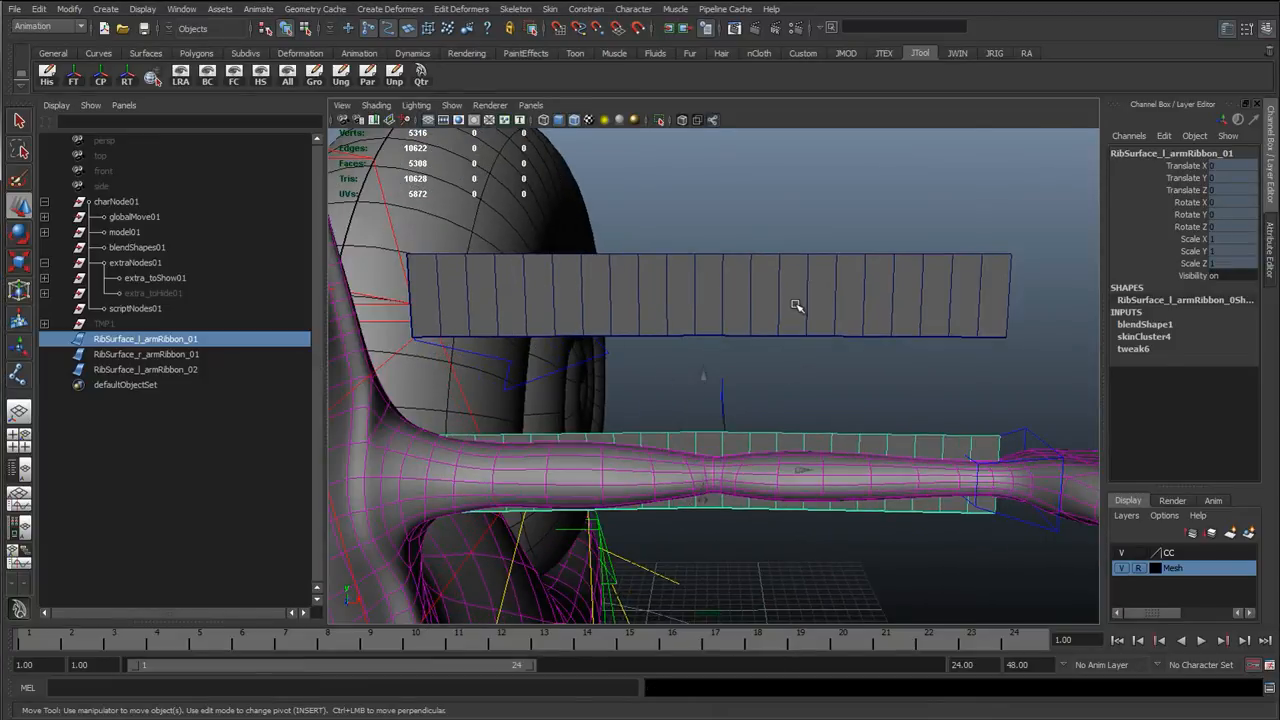
left_click(145, 369)
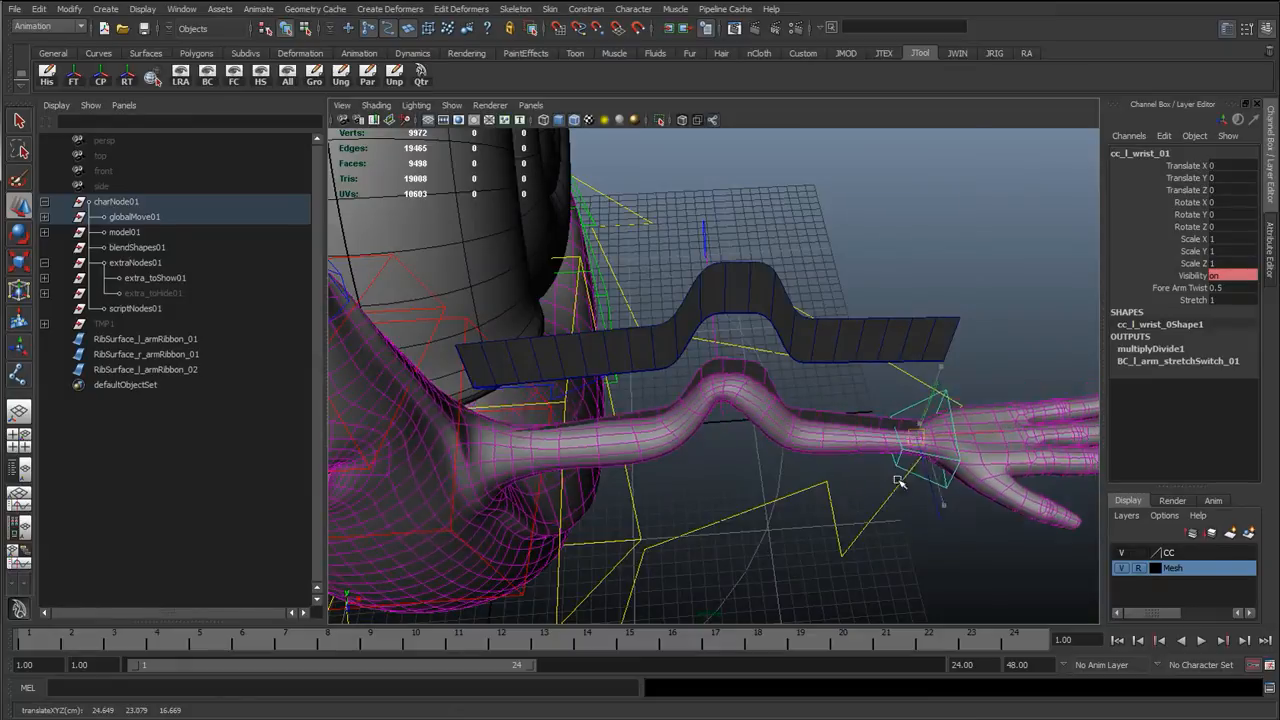
left_click_drag(900, 480, 880, 383)
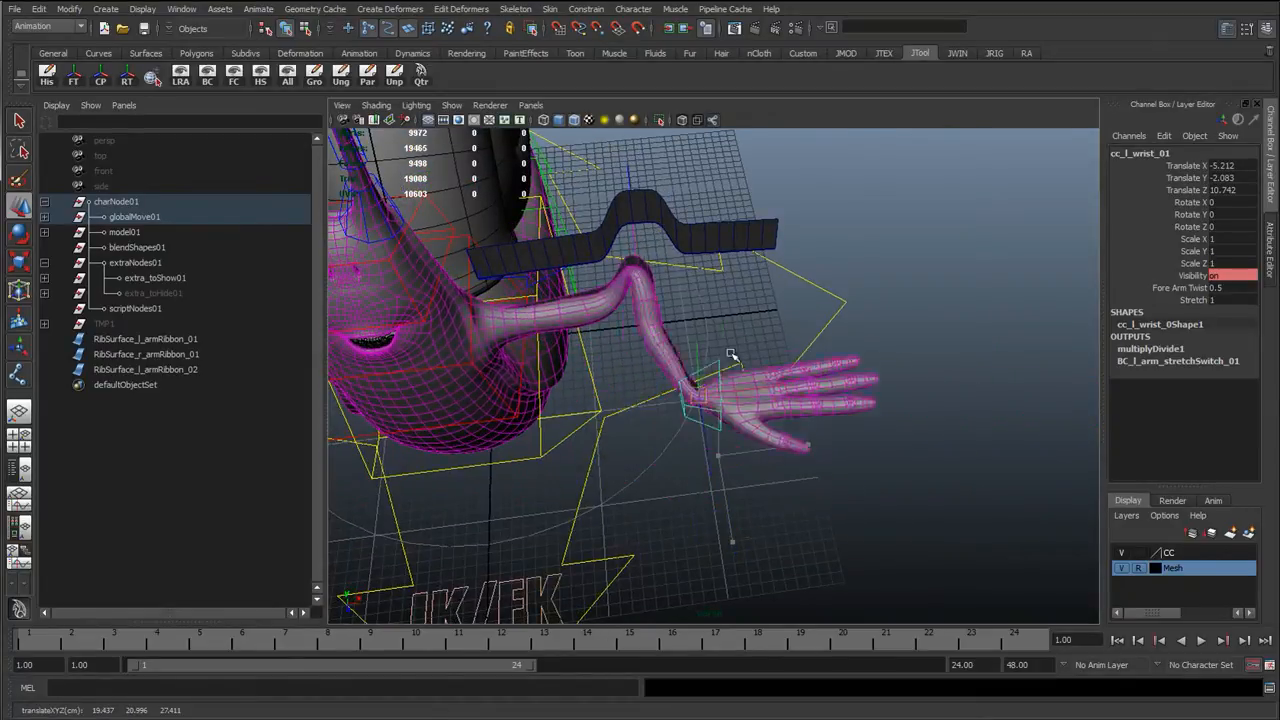
left_click_drag(730, 355, 680, 440)
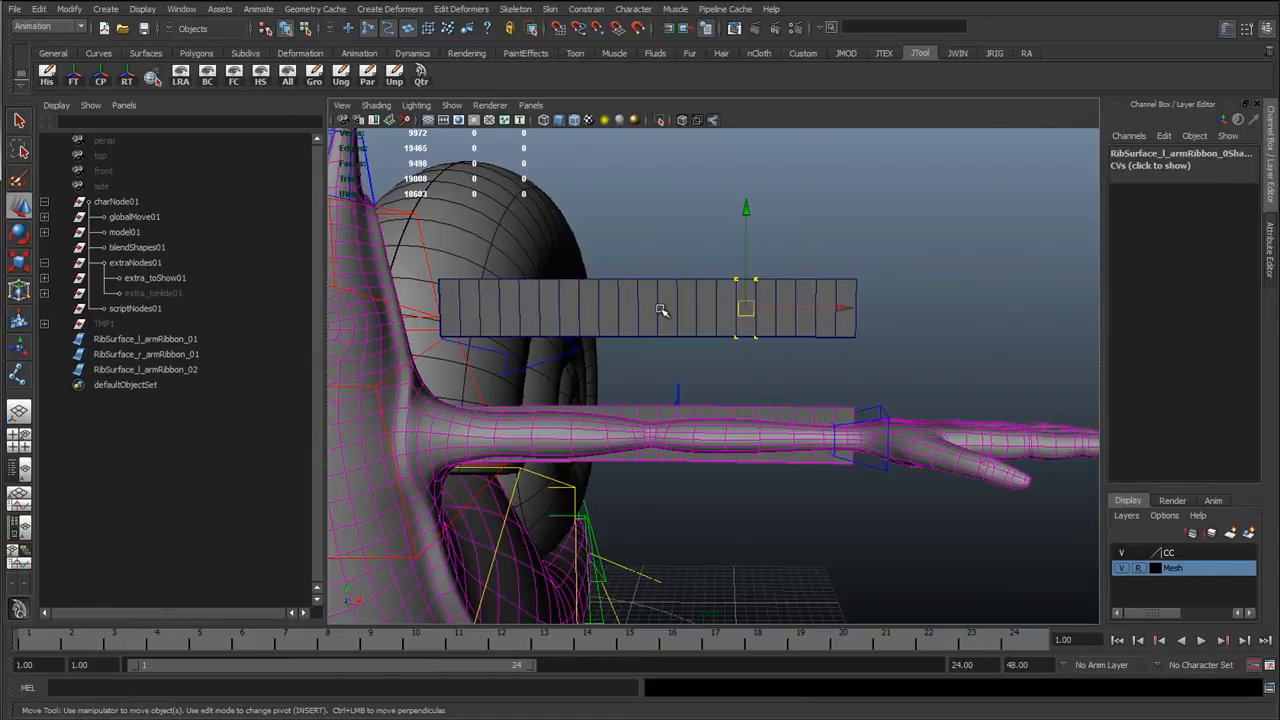
Add a Sine deformer to RibSurface_l_armRibbon_02 with sine1Handle Rotate Z at 90
left_click(390, 9)
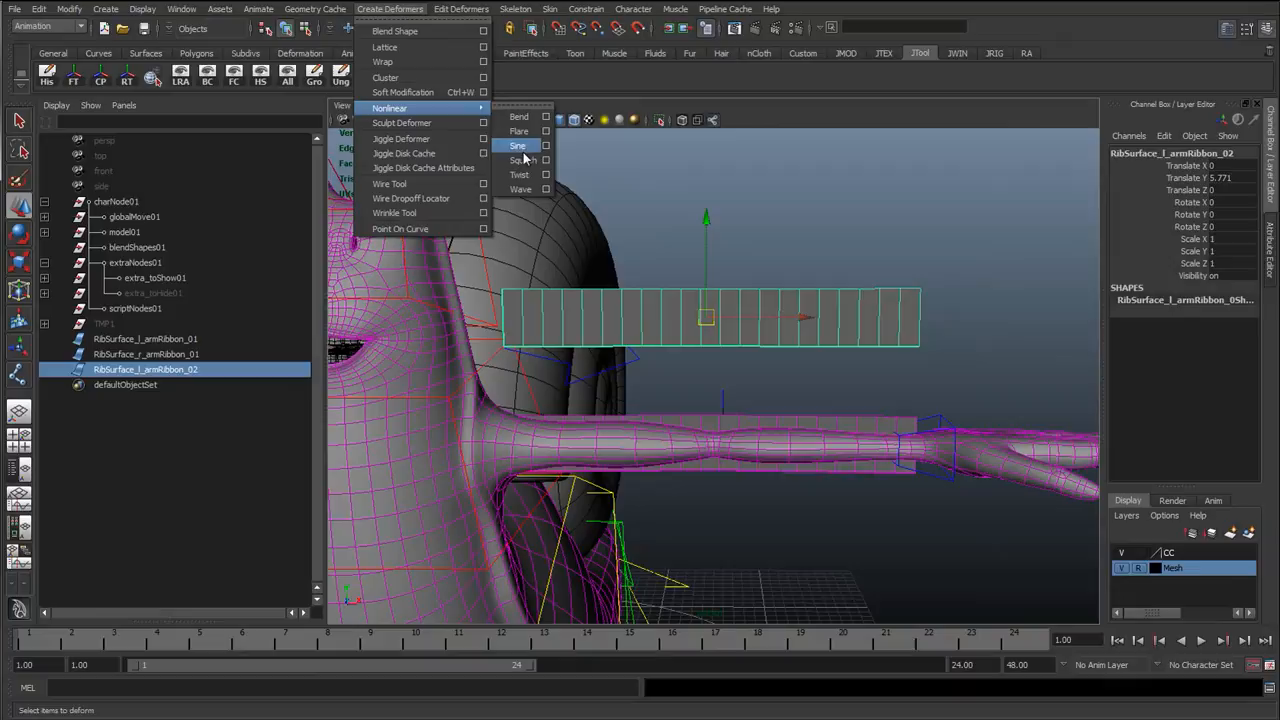
left_click(517, 145)
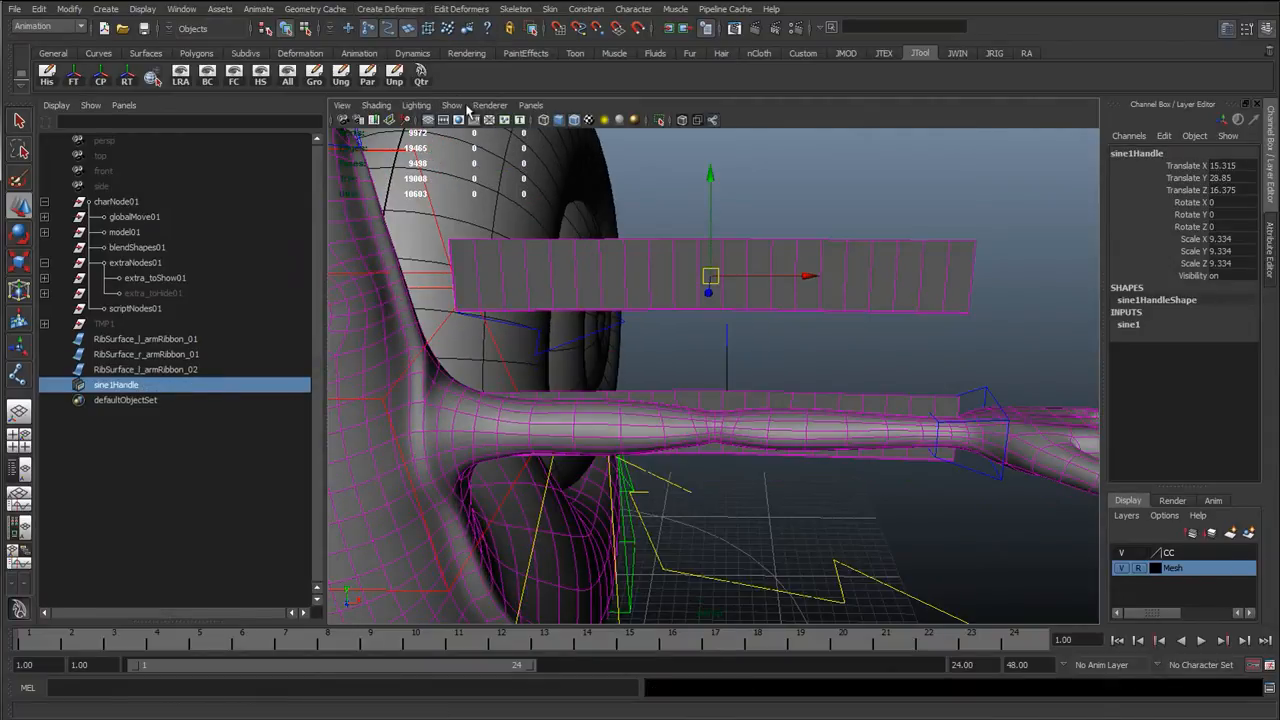
left_click(451, 105)
type("90")
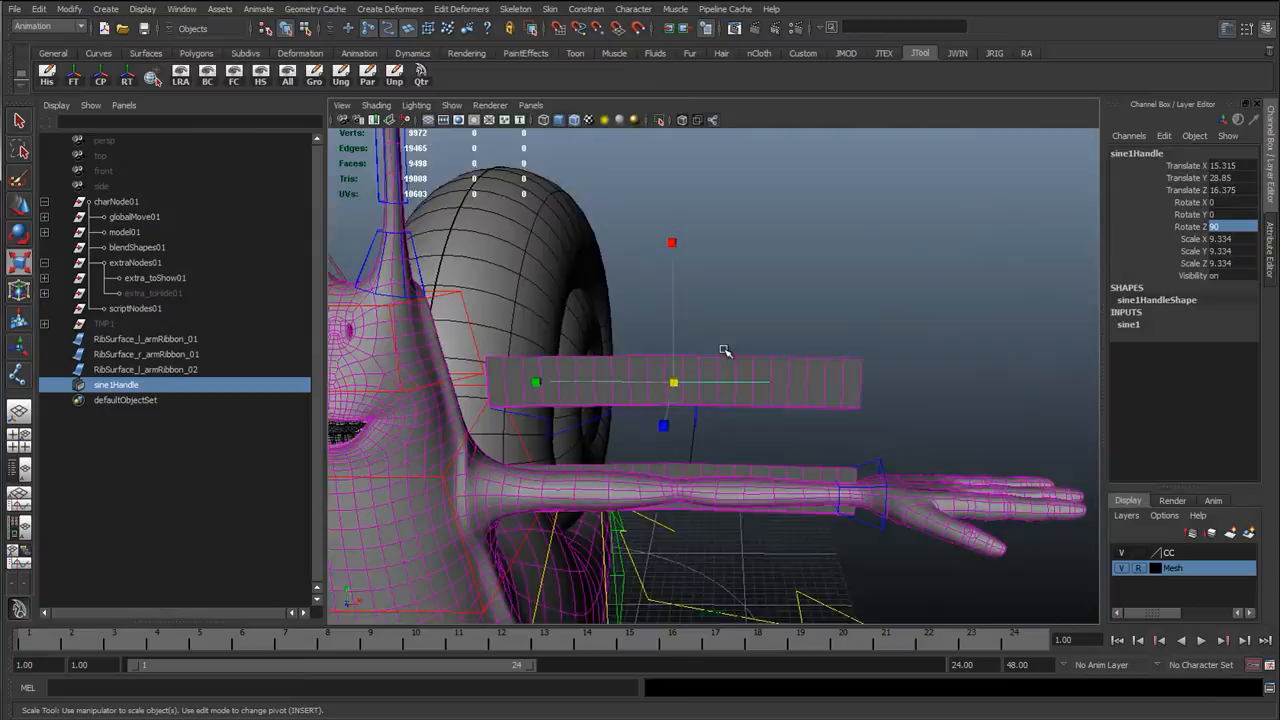
left_click_drag(725, 350, 760, 305)
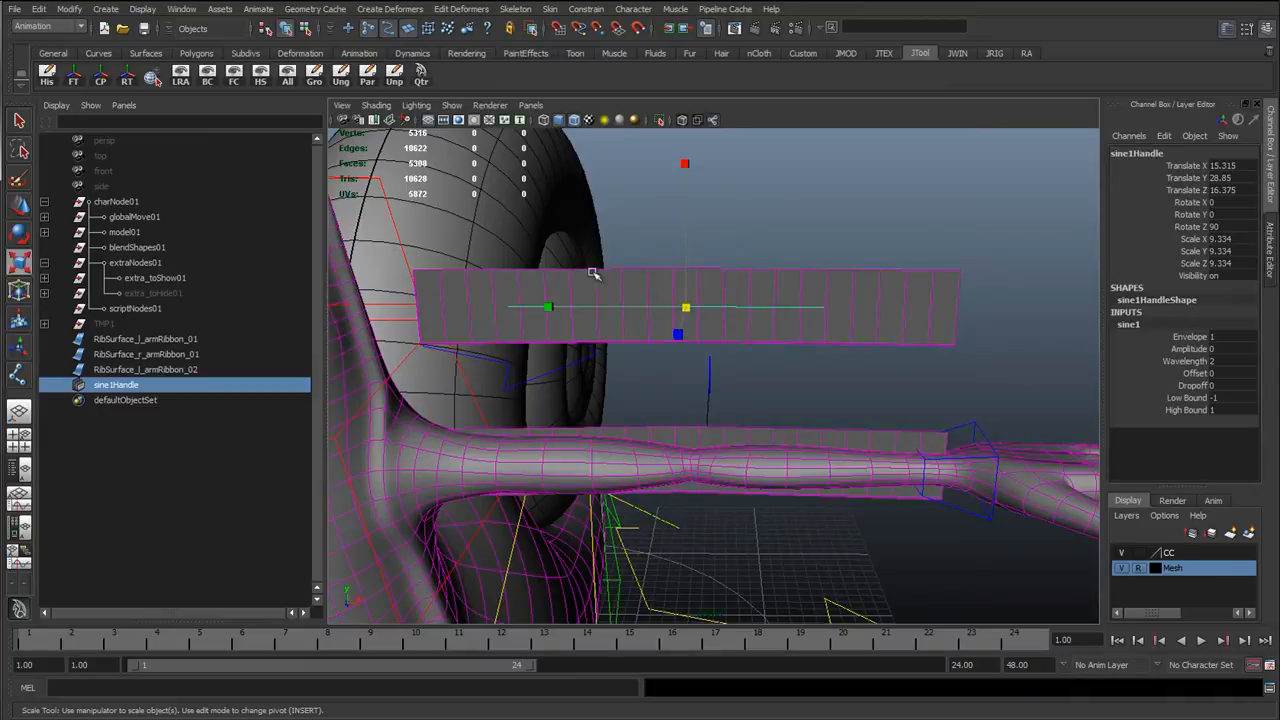
mouse_move(743, 281)
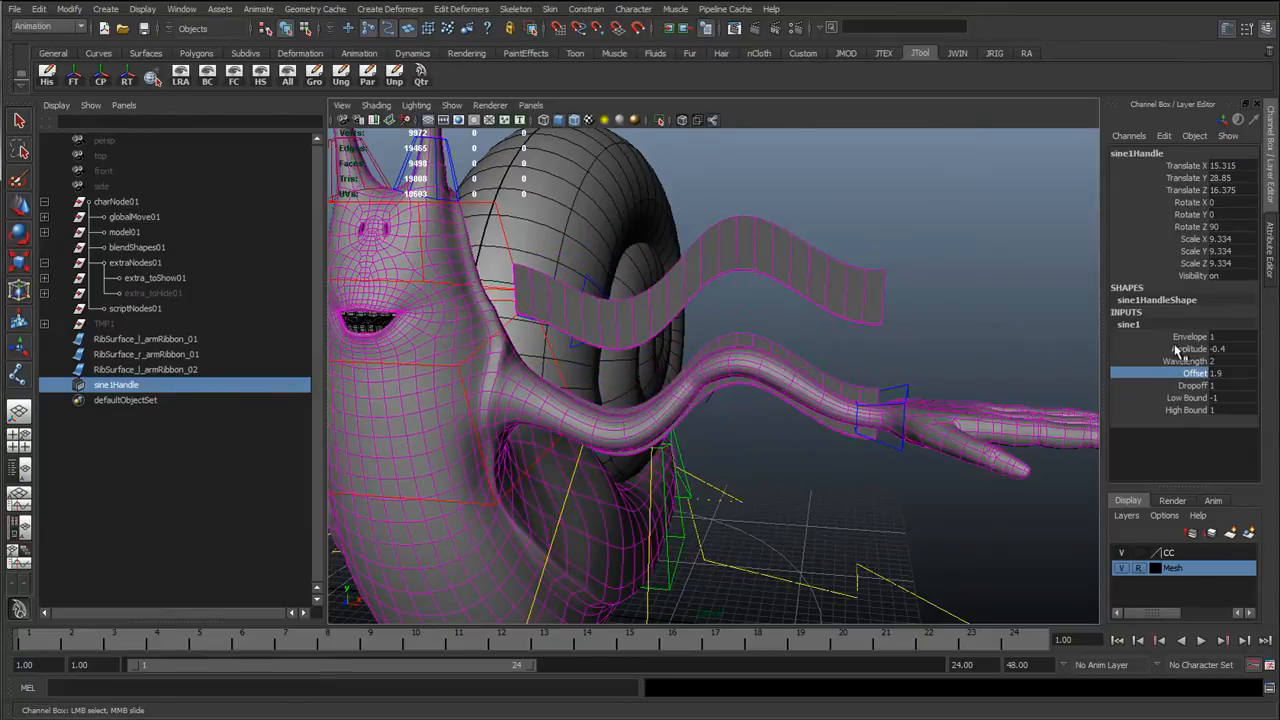
Set sine1 Amplitude to -0.4 and Offset to 1.9 in the Channel Box
left_click(1188, 348)
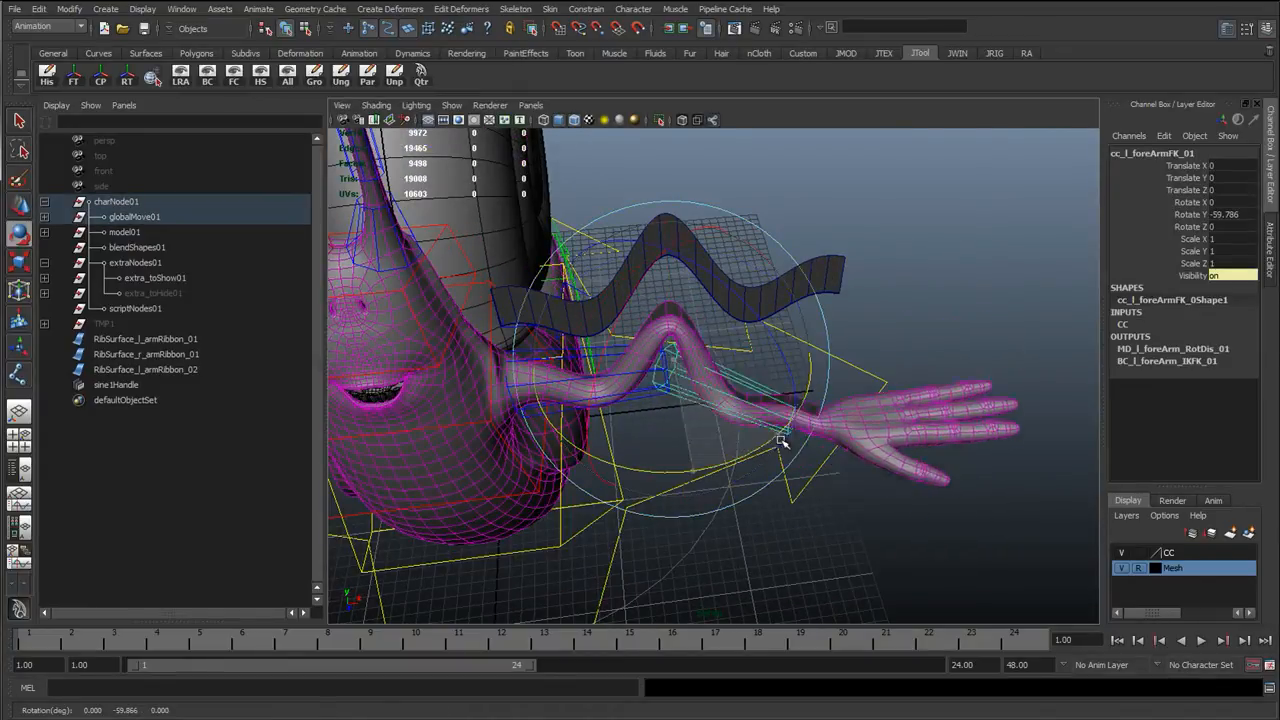
left_click_drag(785, 440, 720, 360)
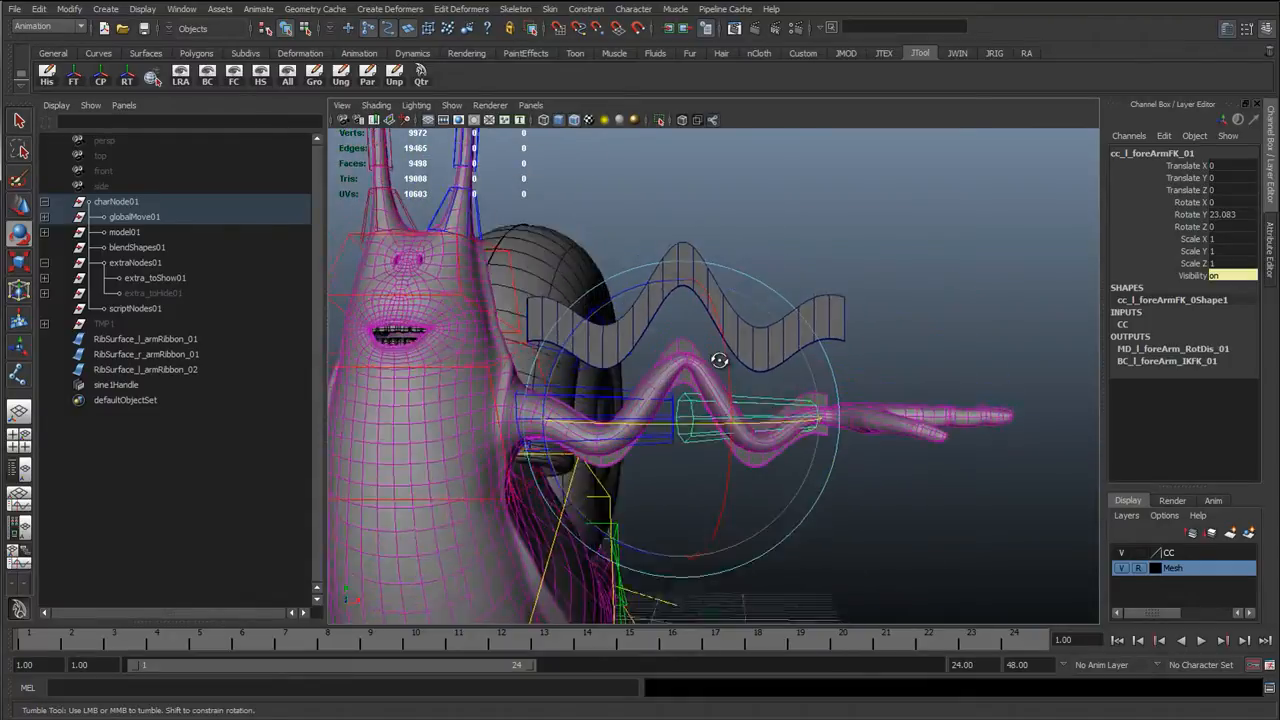
left_click_drag(720, 360, 835, 470)
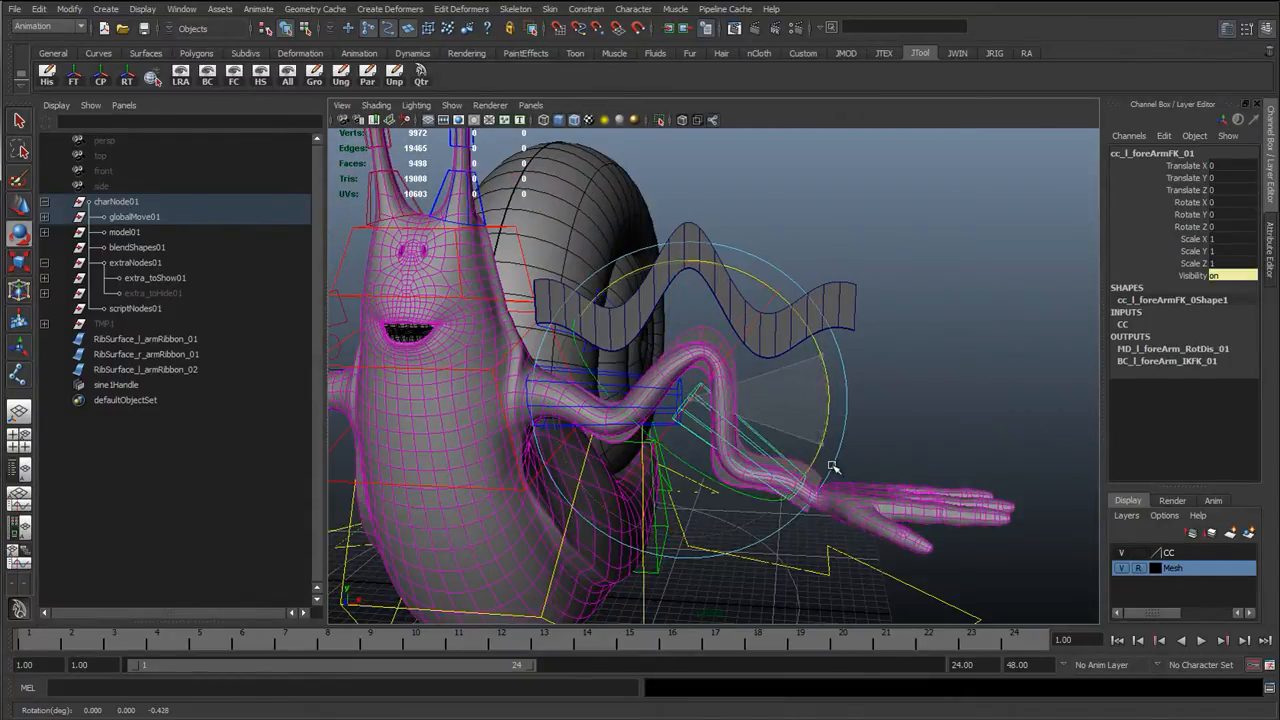
left_click_drag(835, 468, 835, 470)
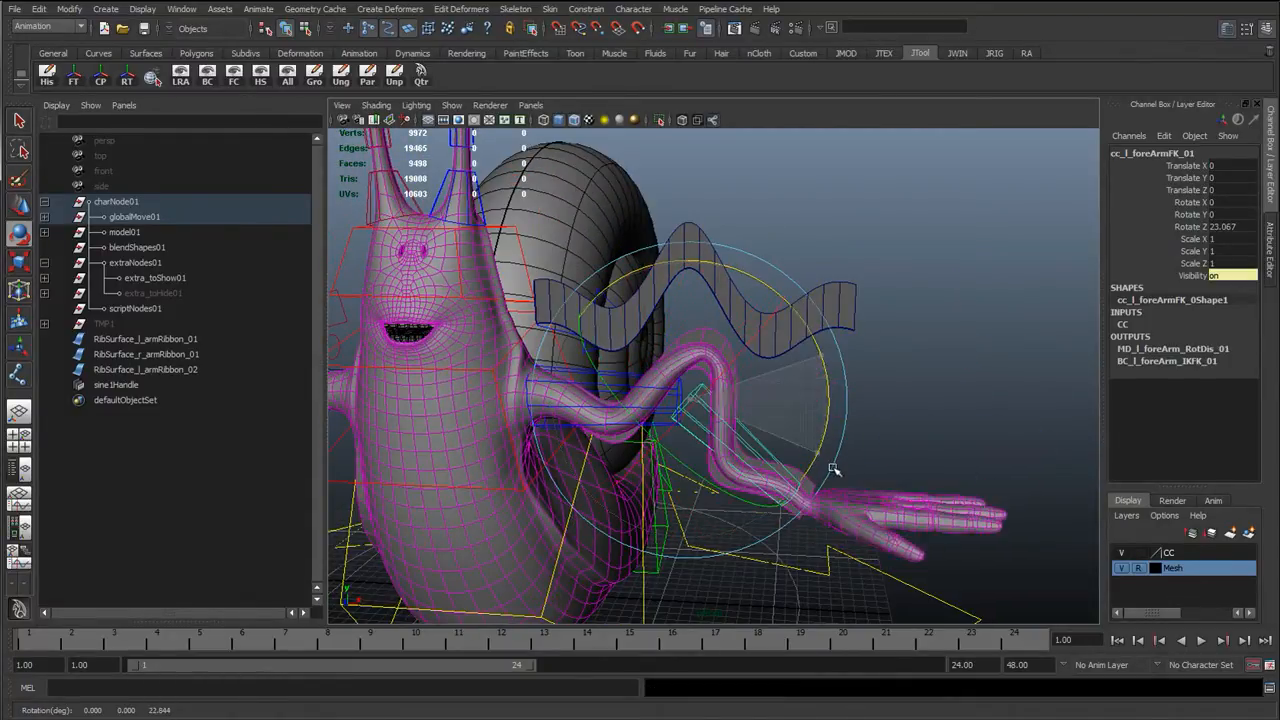
left_click_drag(835, 470, 790, 345)
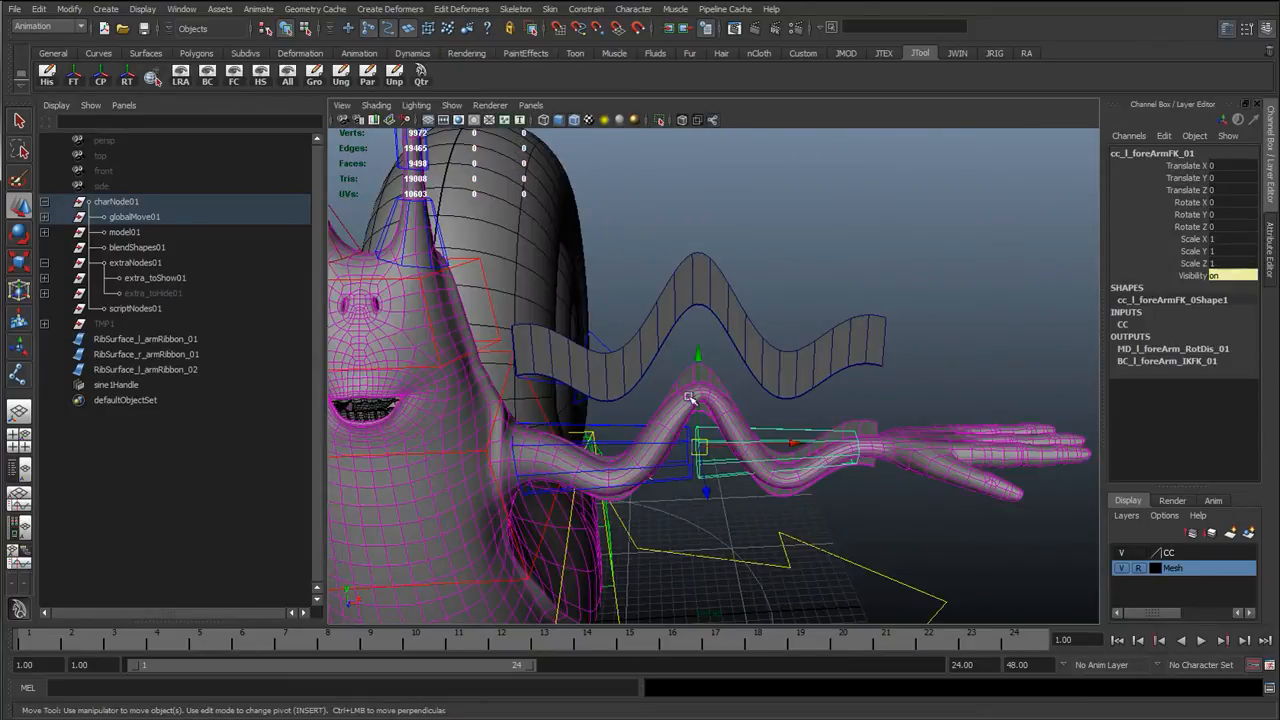
left_click_drag(690, 400, 765, 485)
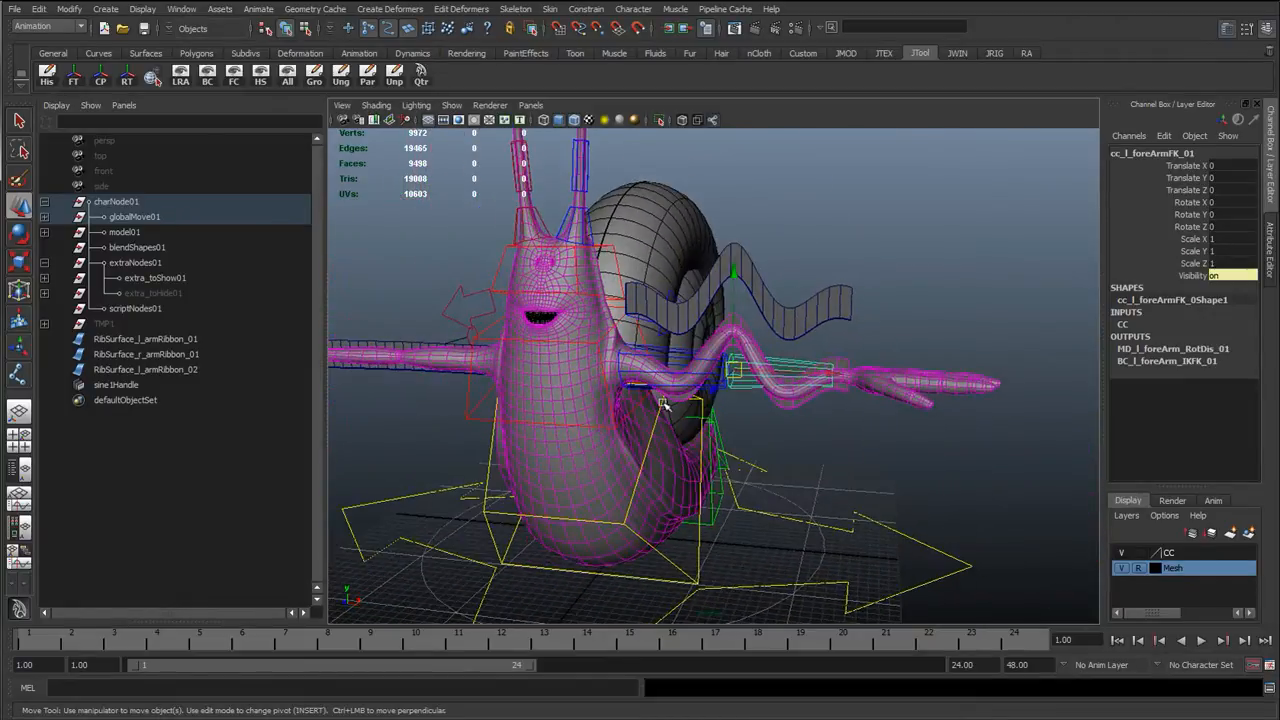
left_click_drag(700, 400, 750, 375)
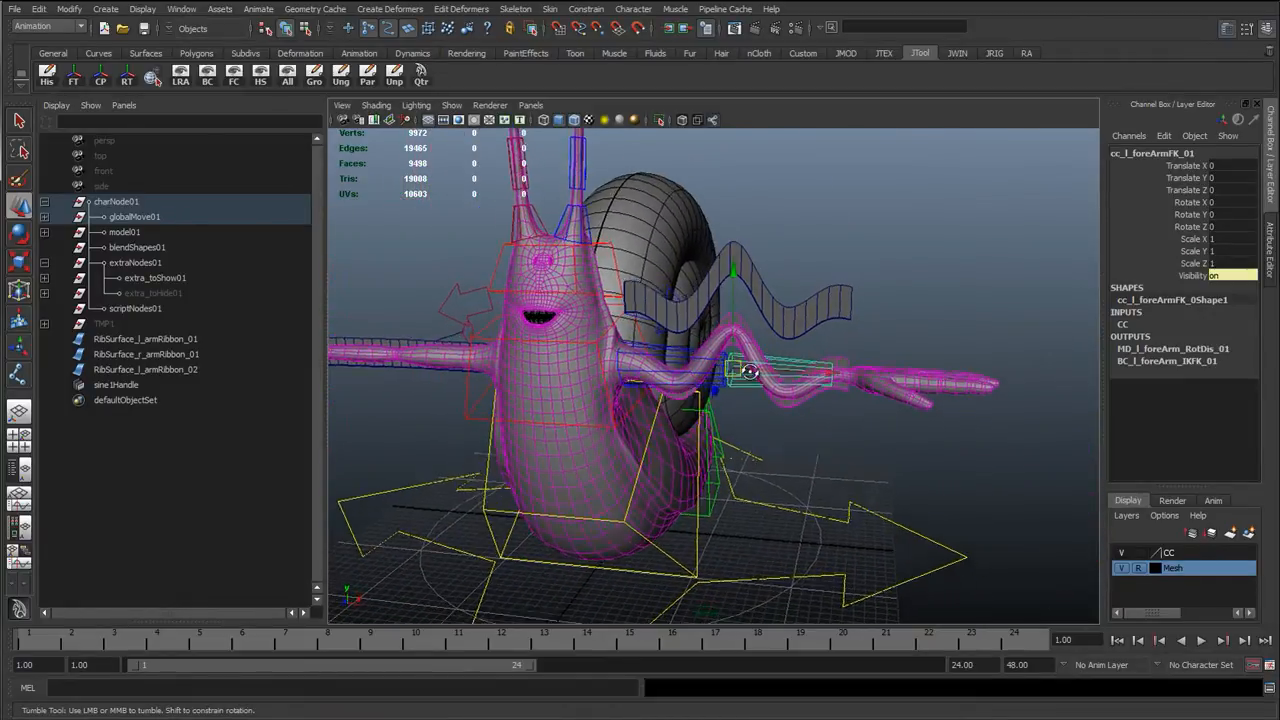